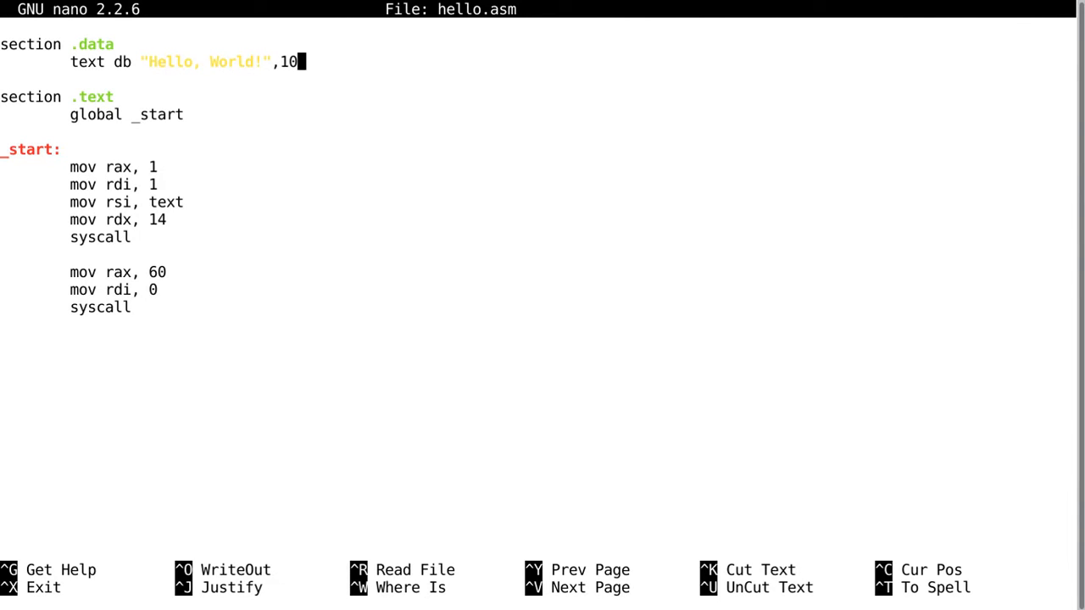
- Append a 0 terminator after the 10 on the text db line, then move below the exit code
type(",0")
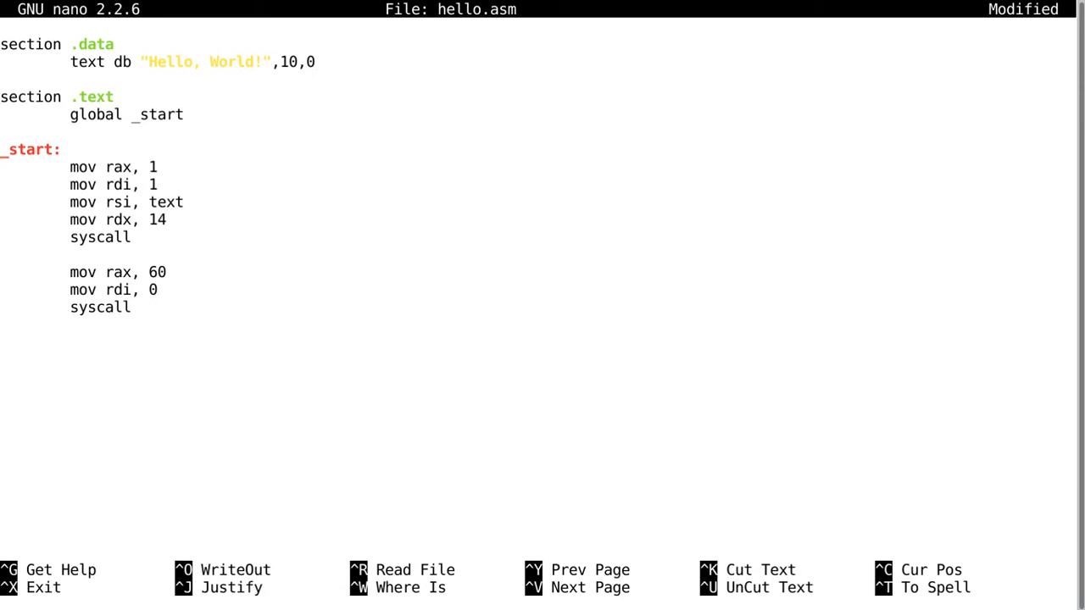
left_click(320, 61)
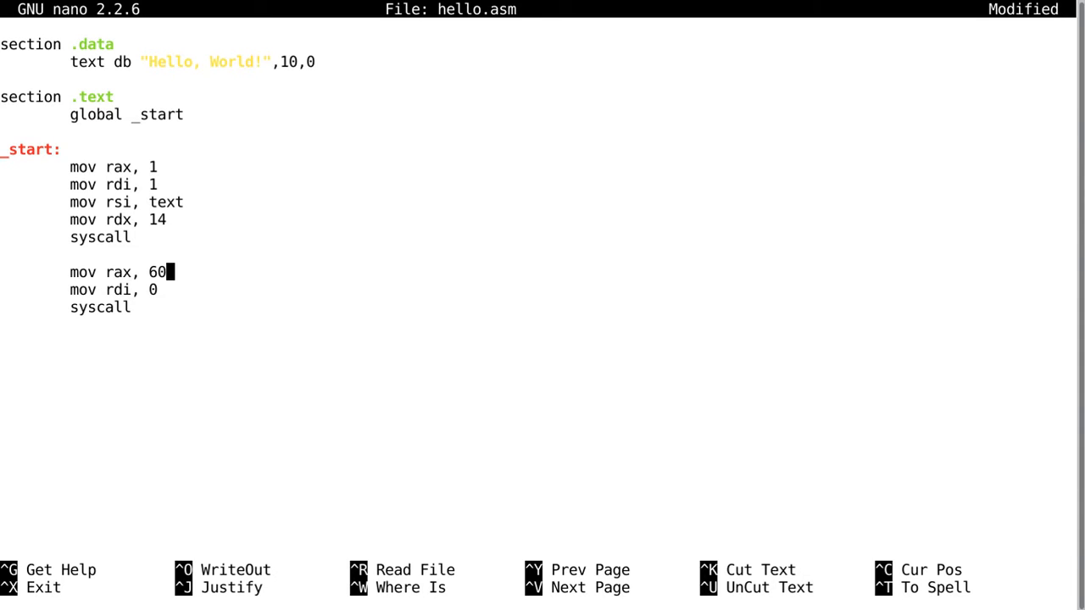
- Add a _print: label with comments ';input: rax as pointer to string' and ';output: print string at rax'
type("print:")
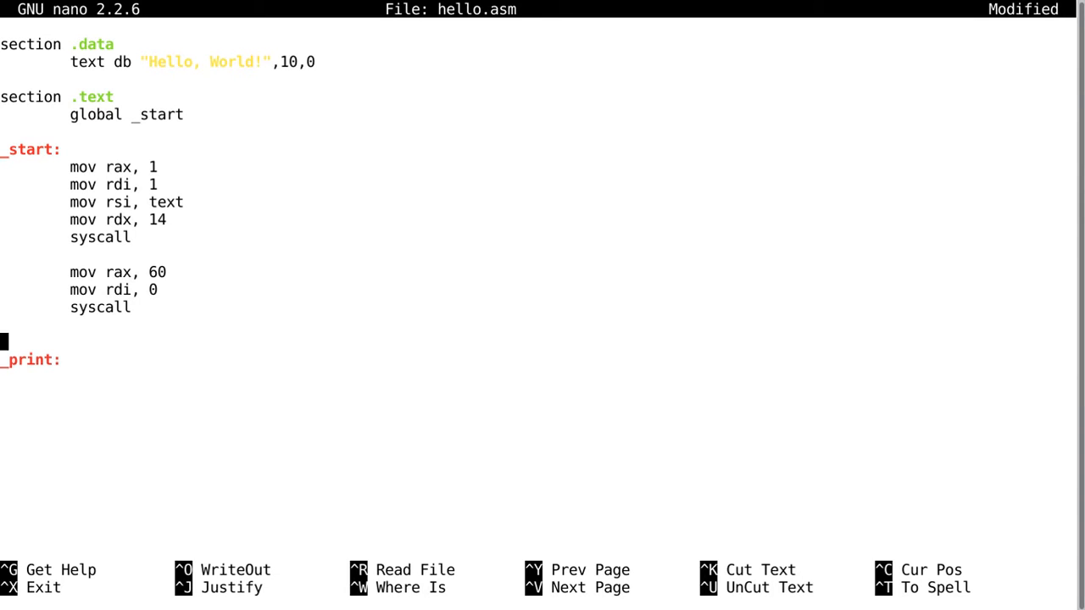
type(";ra")
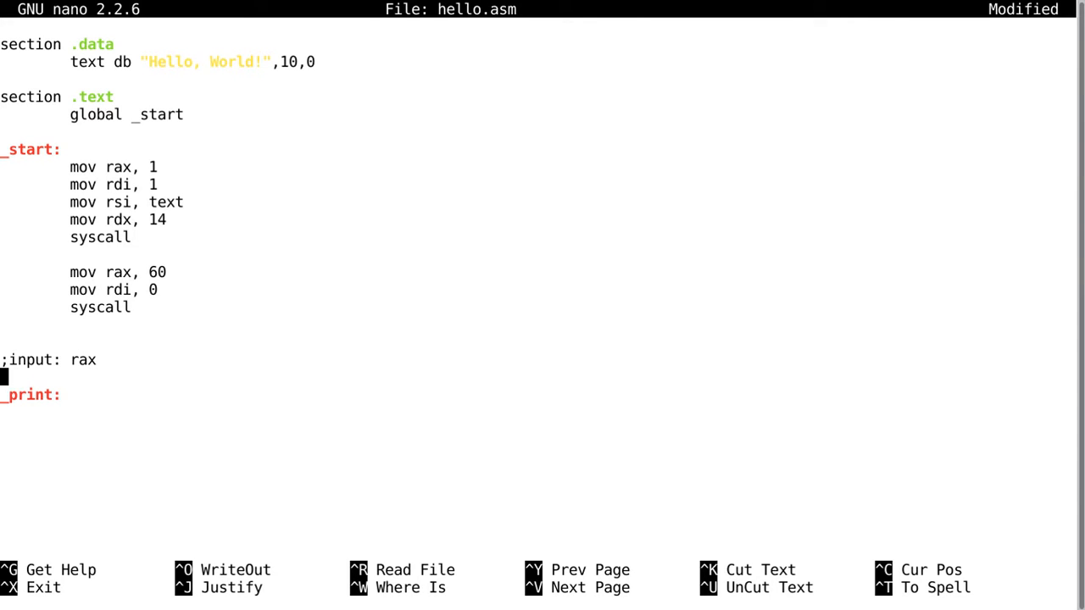
type(";o")
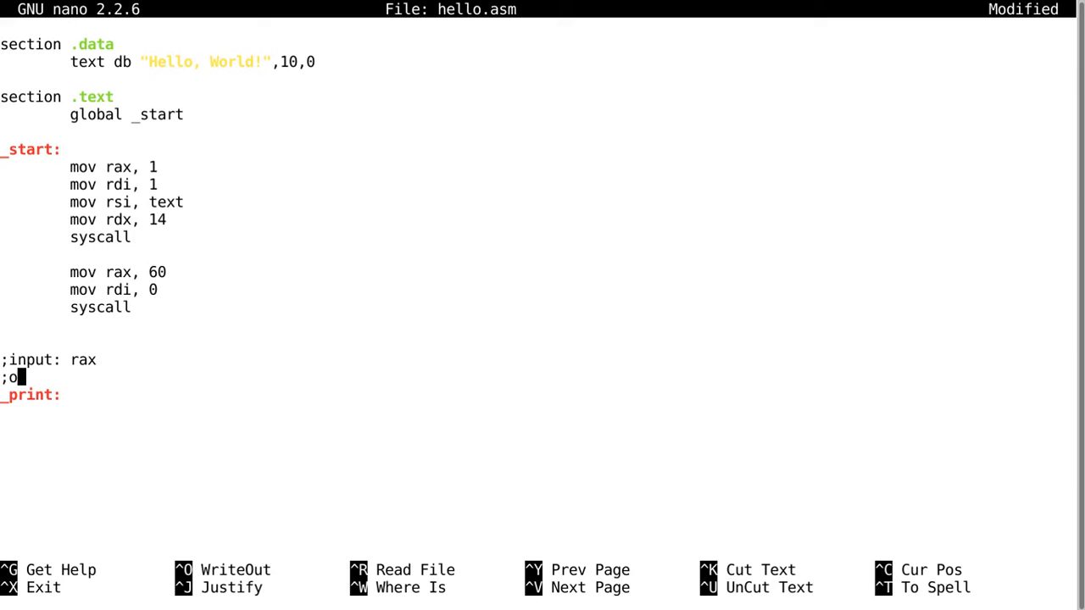
type("utput: print string at ra")
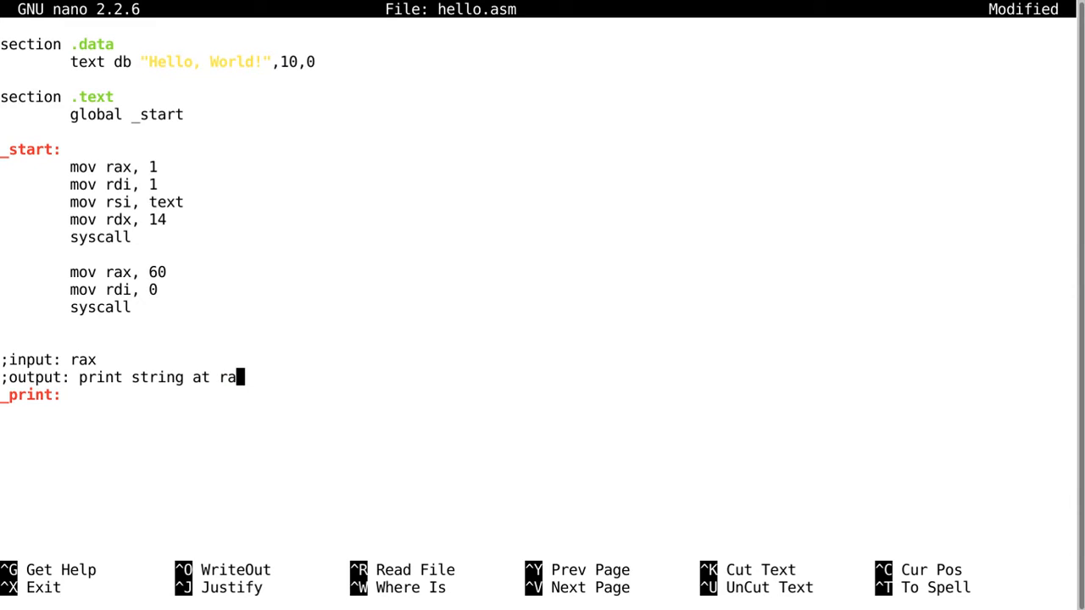
type("x")
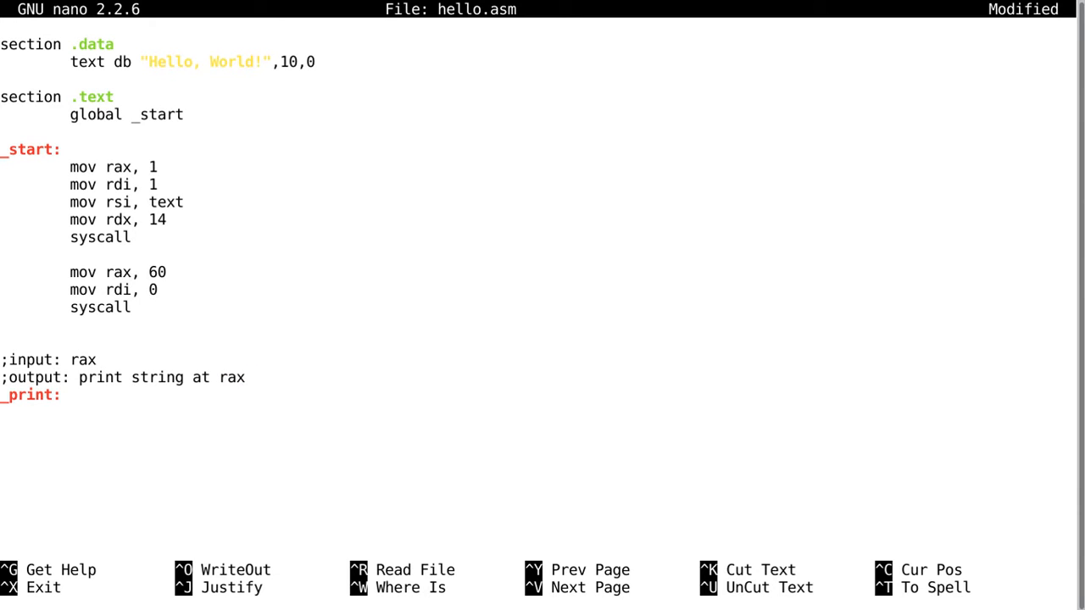
type("as pointer to string")
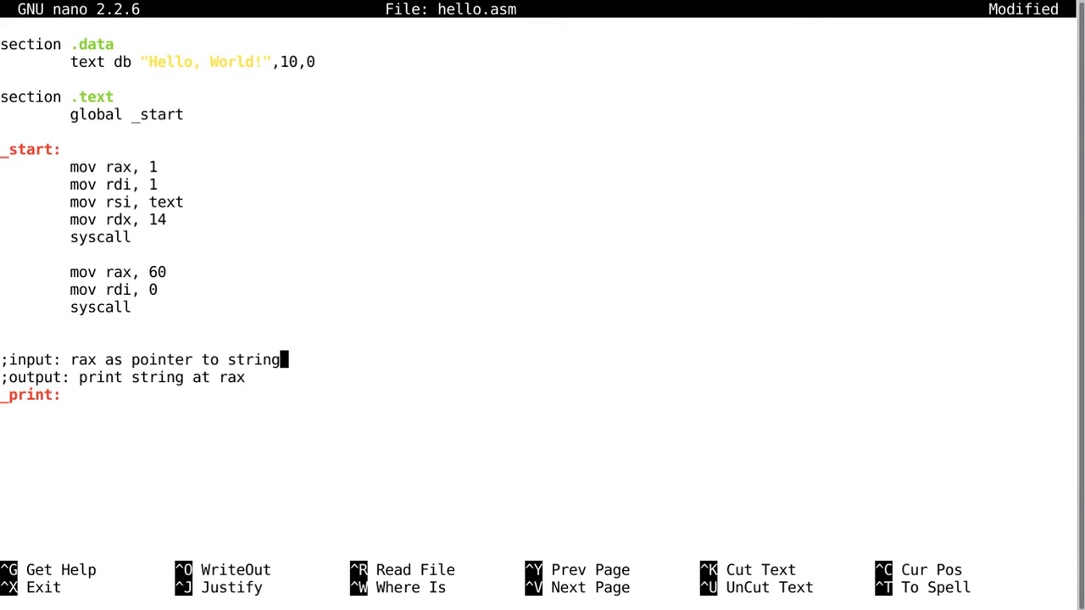
key("Enter")
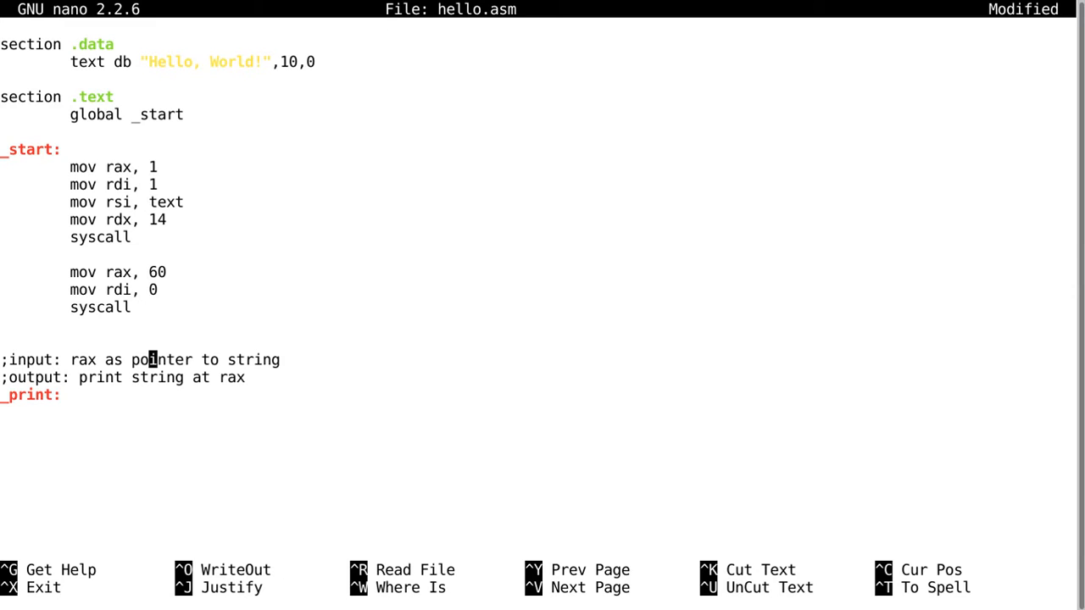
mouse_move(455, 188)
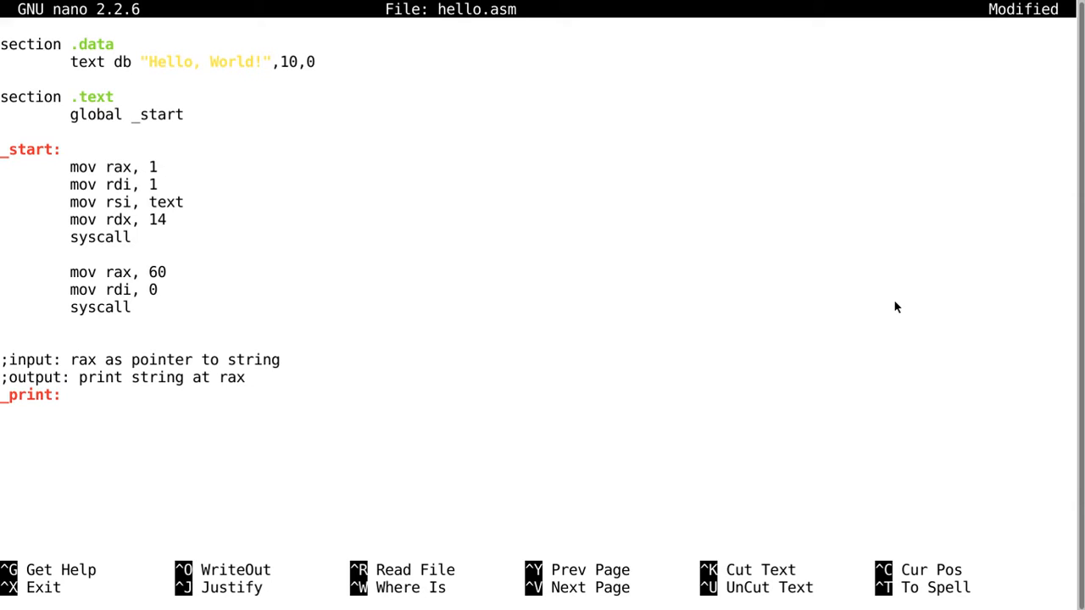
mouse_move(37, 81)
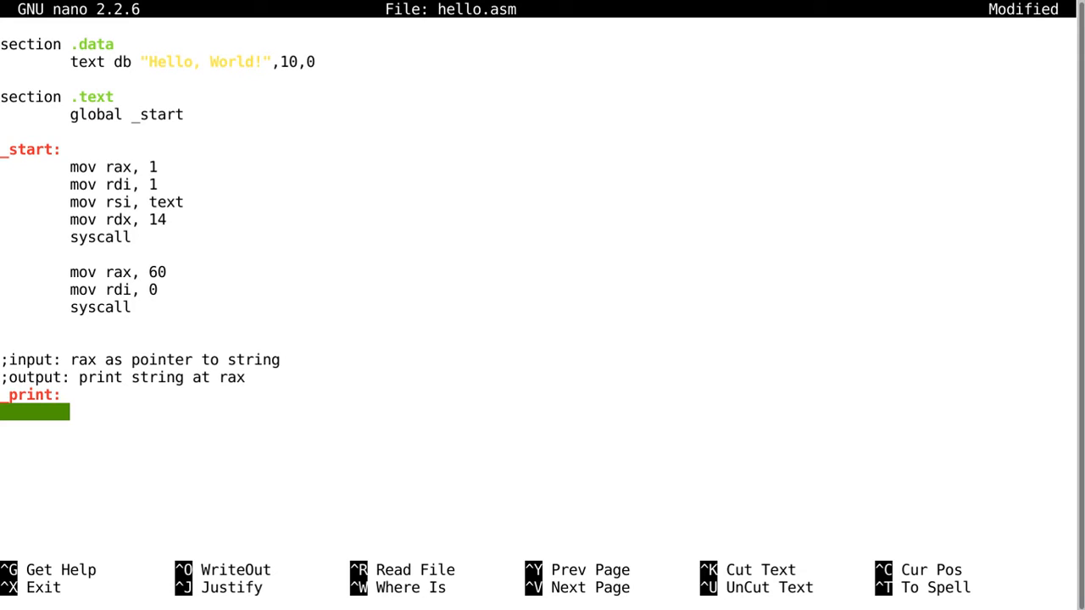
- Under _print, write indented 'push rax' and 'mov rbx, 0', then an unindented '_printLoop:' label
type("push rax")
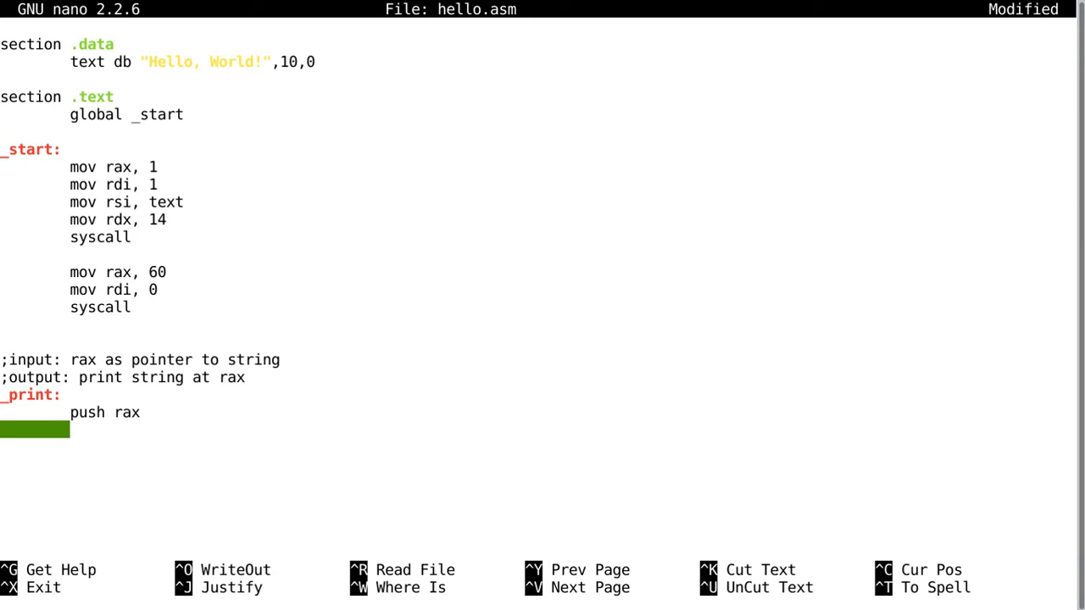
key("Right")
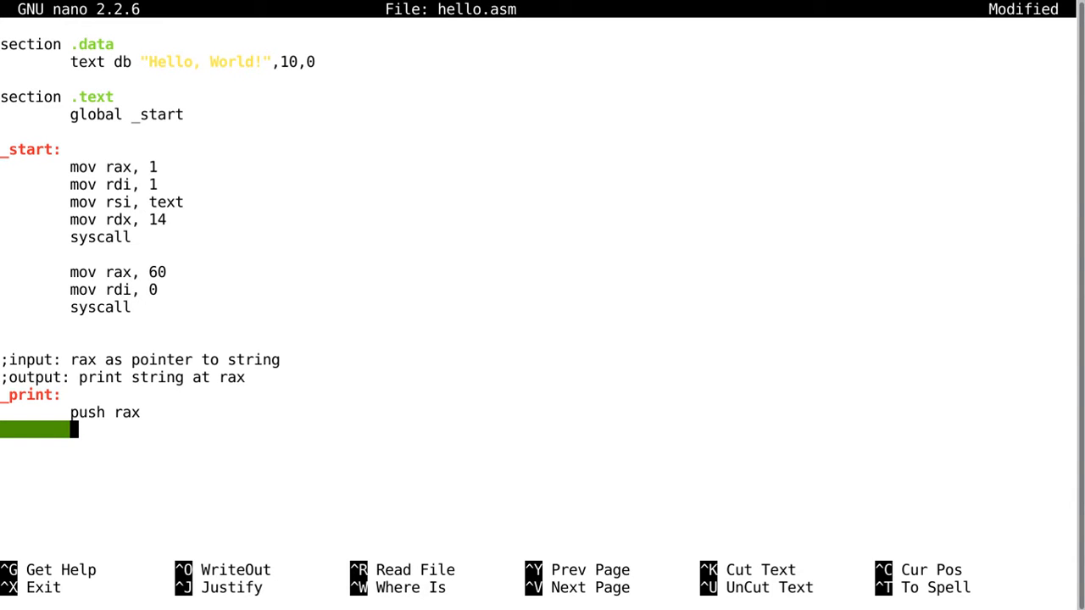
type("mov rbx,")
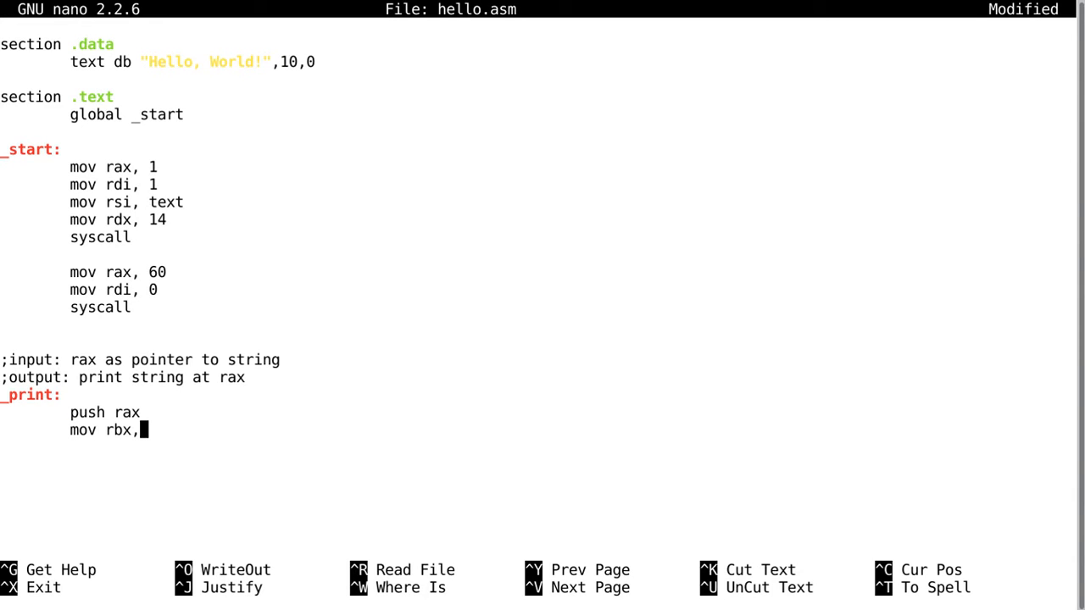
type("0")
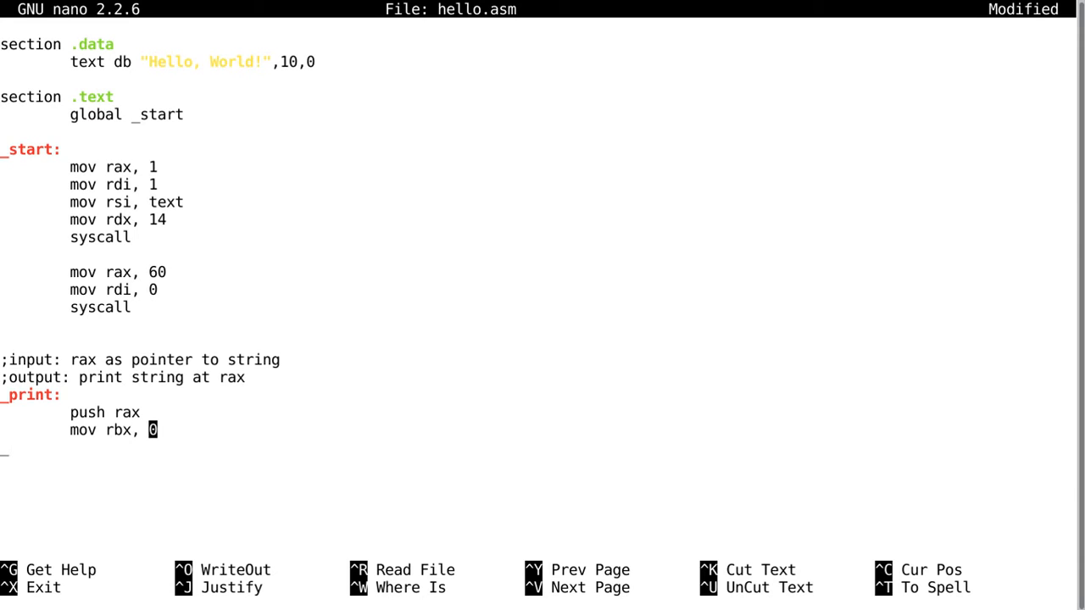
key("Enter")
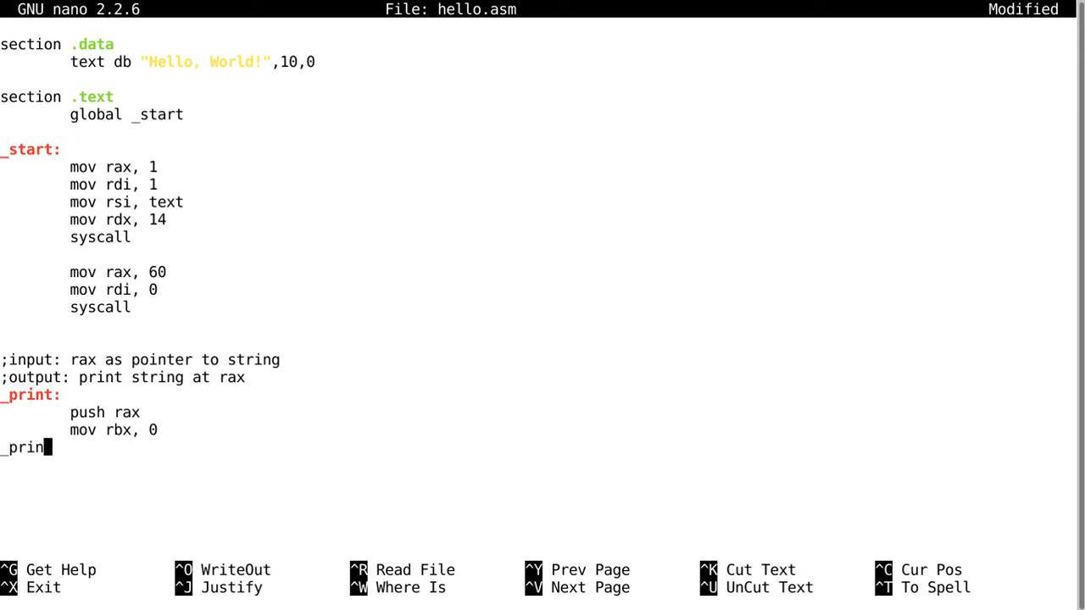
type("tLoop:")
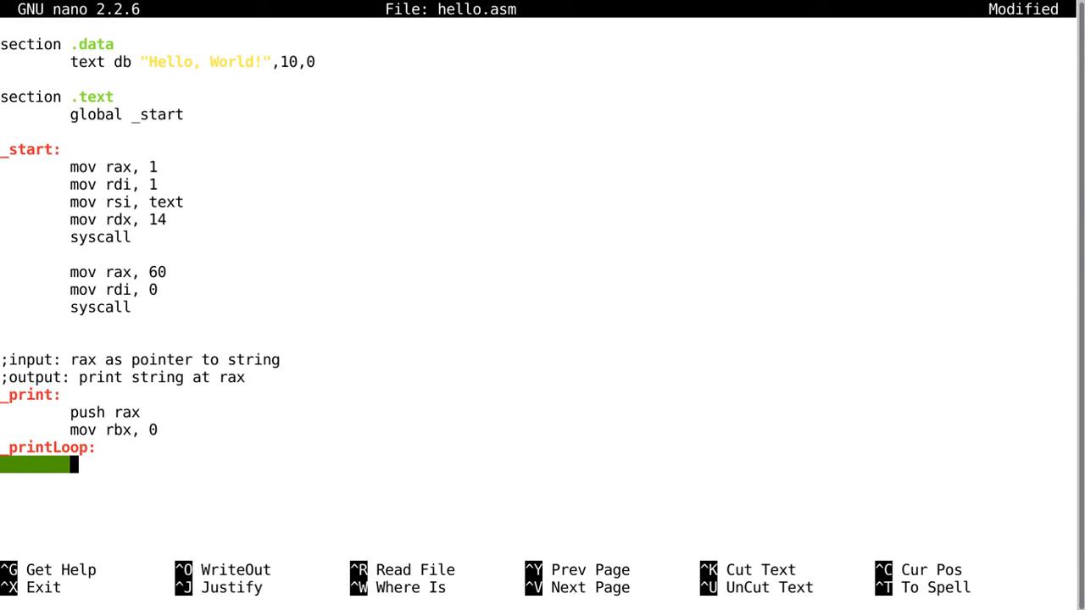
- Write the loop body: inc rax, inc rbx, mov cl,[rax], cmp cl, 0, jne _printLoop
type("inc rax")
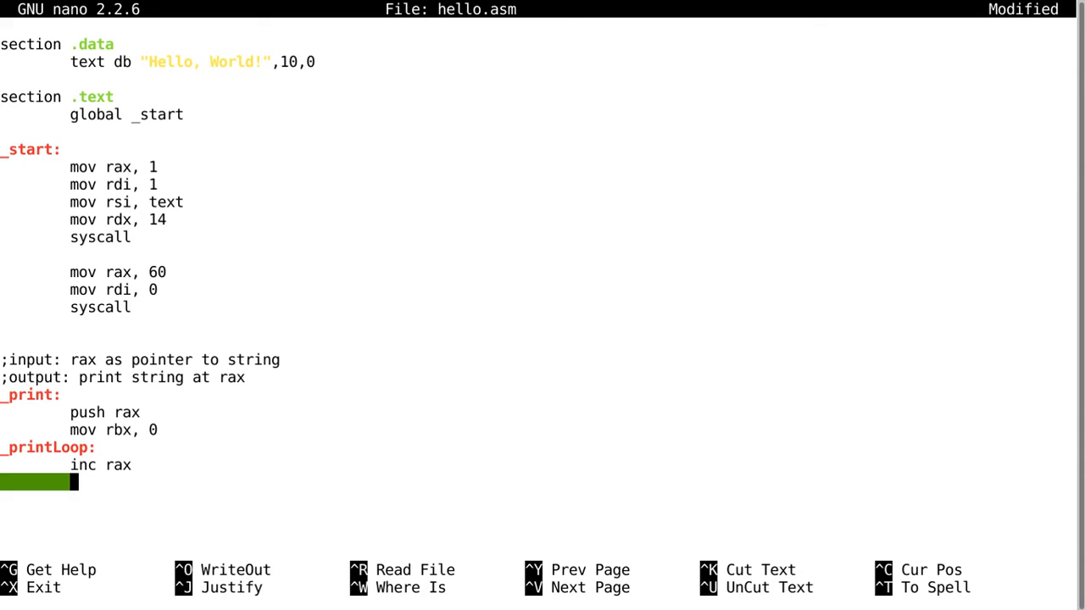
type("inc rbx")
type("mov cl,")
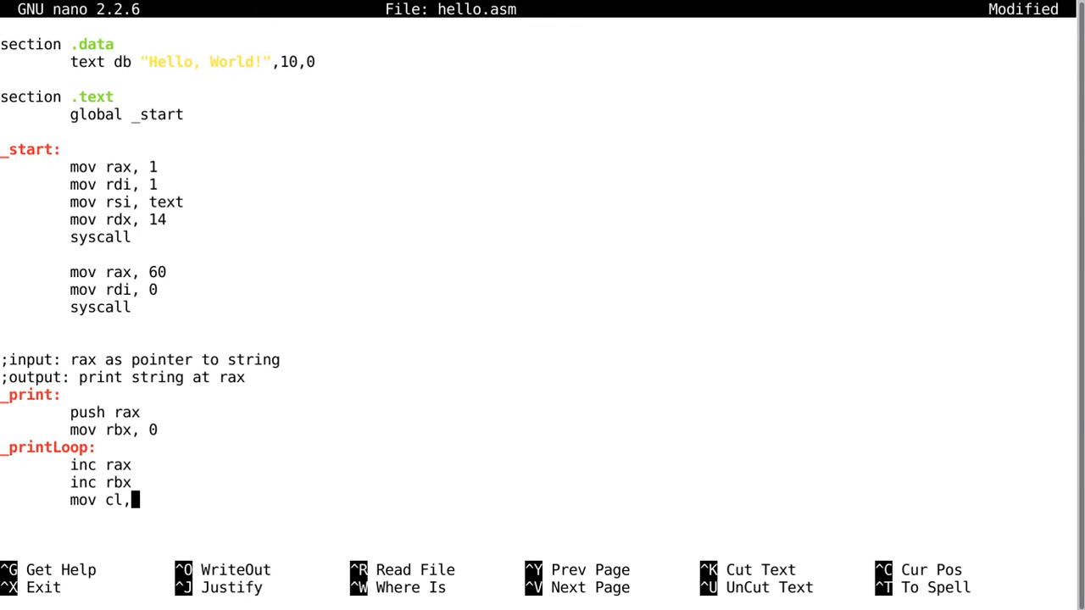
type("[")
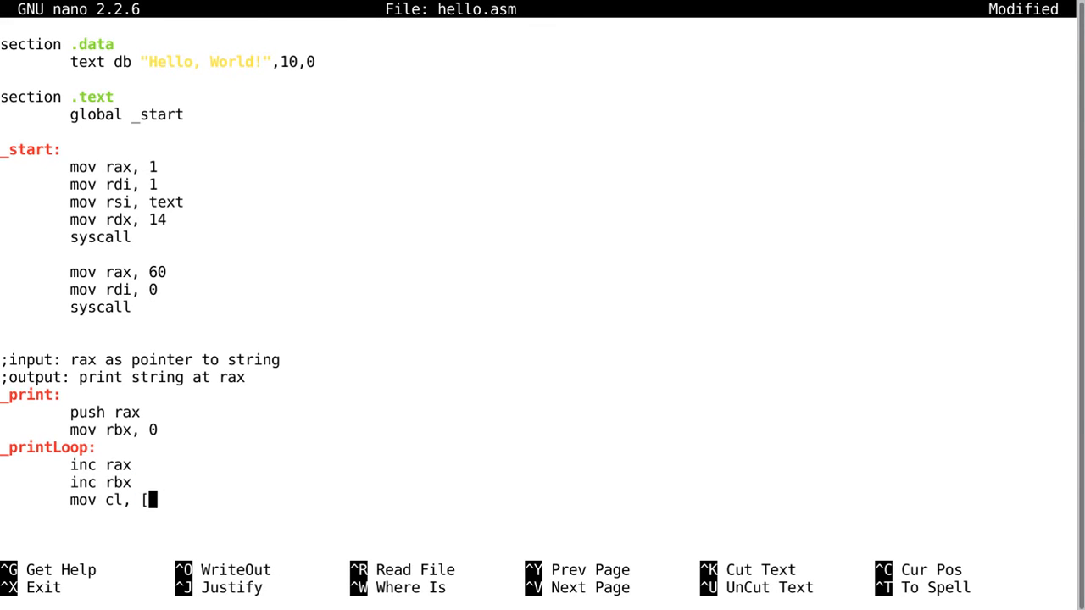
type("rax]")
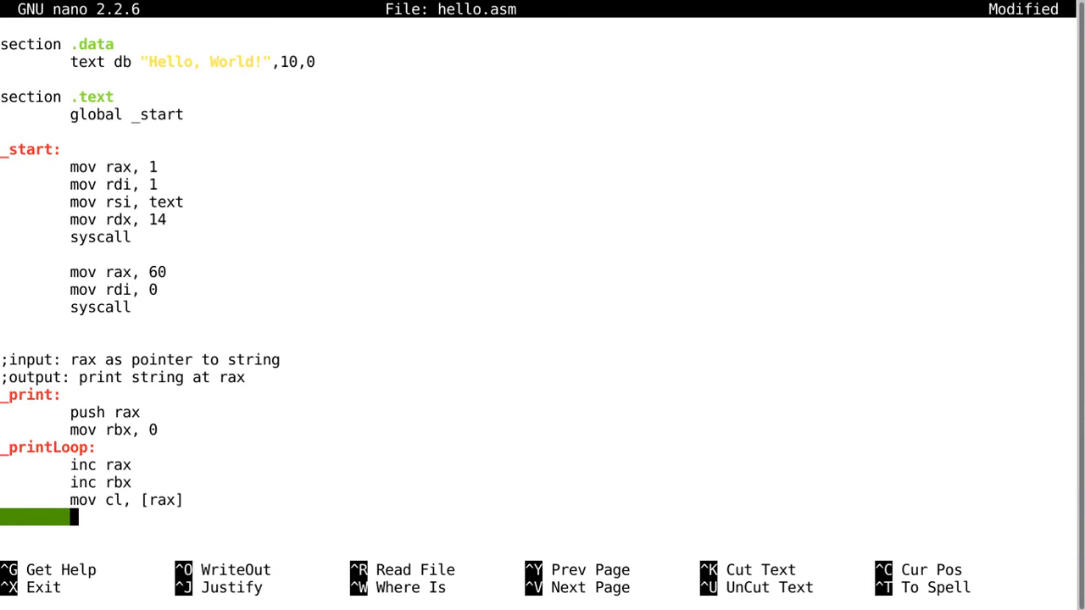
type("cmp cl, 0")
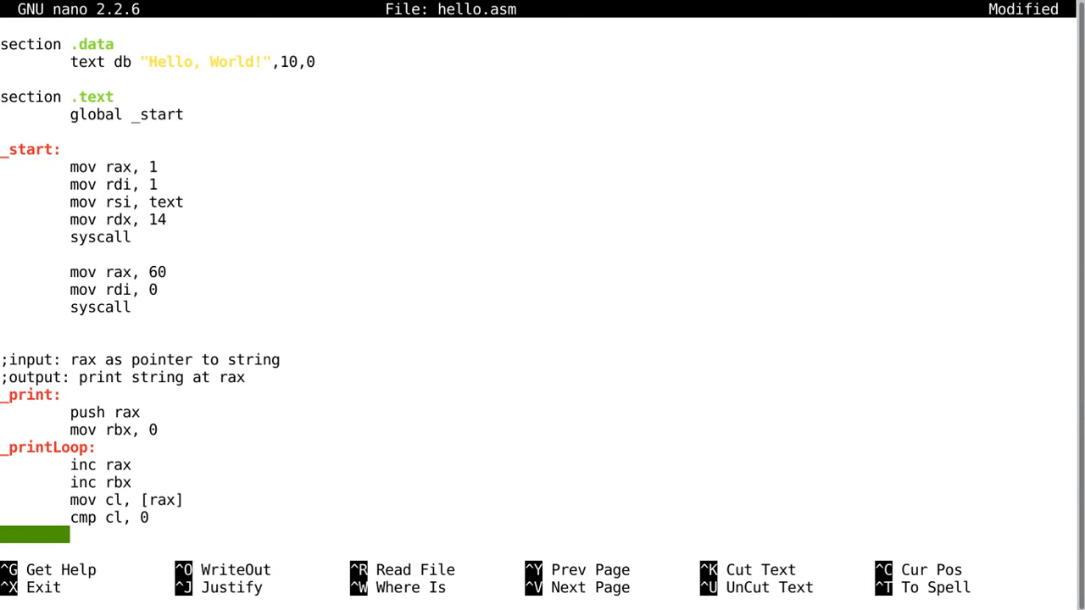
type("j")
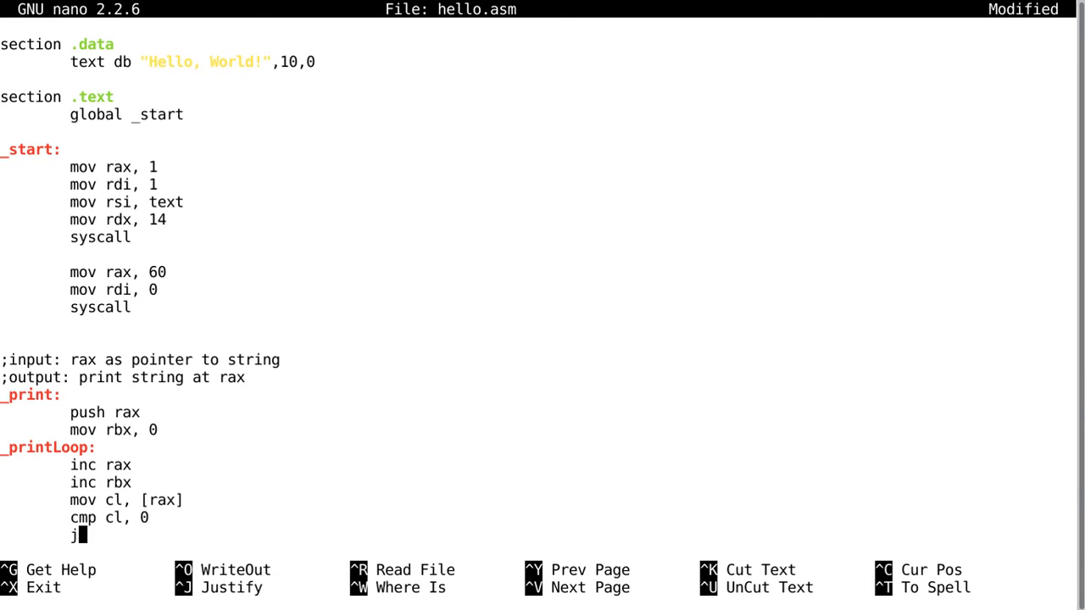
type("ne _printL")
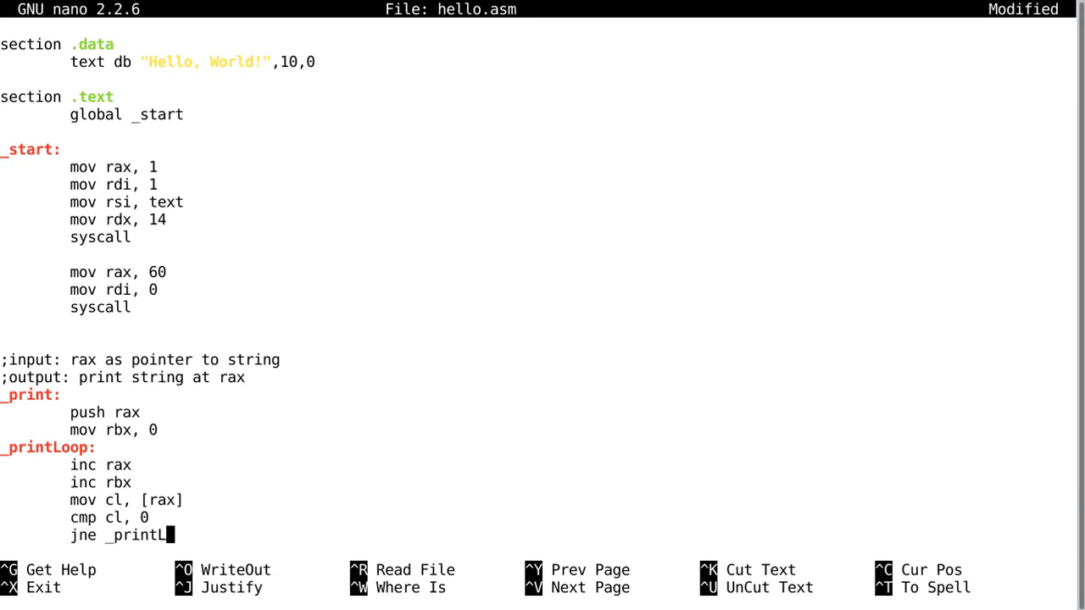
type("oop")
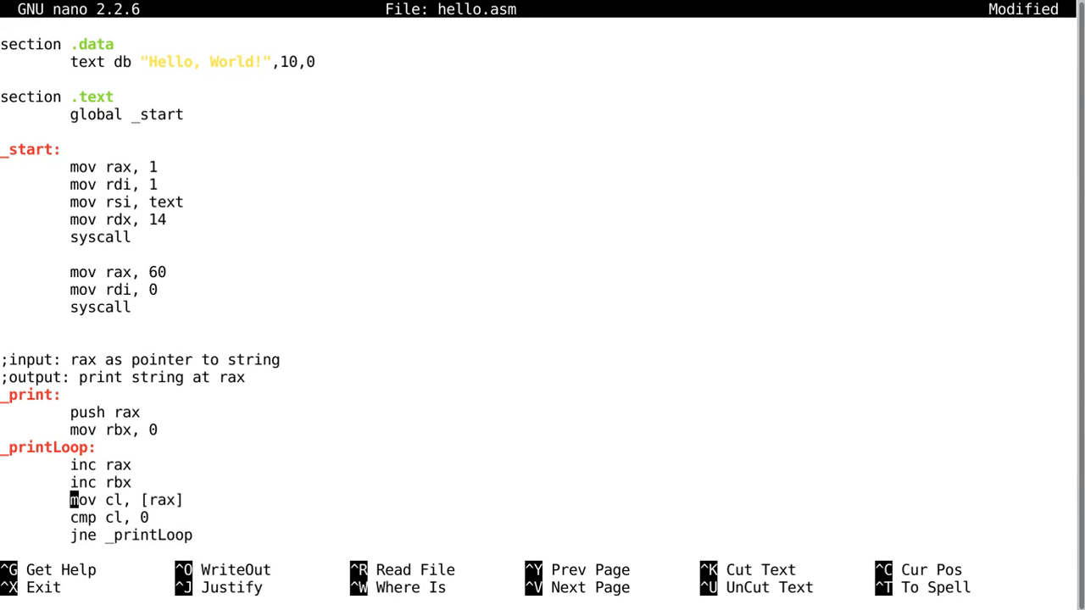
mouse_move(142, 519)
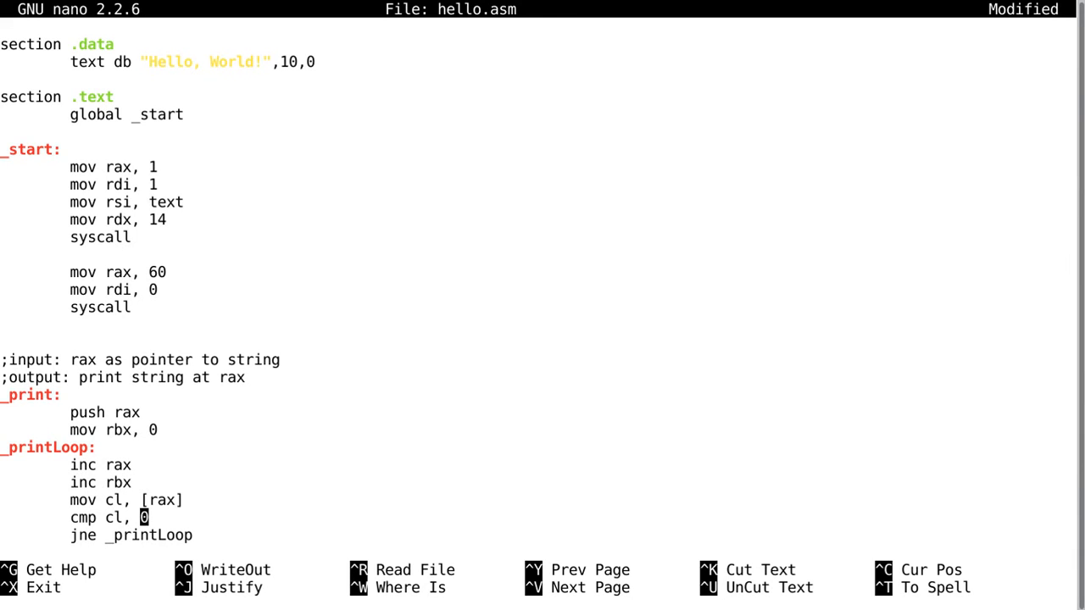
- After the loop add 'mov rax, 1', 'mov rdi, 1' and 'pop rsi' for the write call
scroll("down", 3)
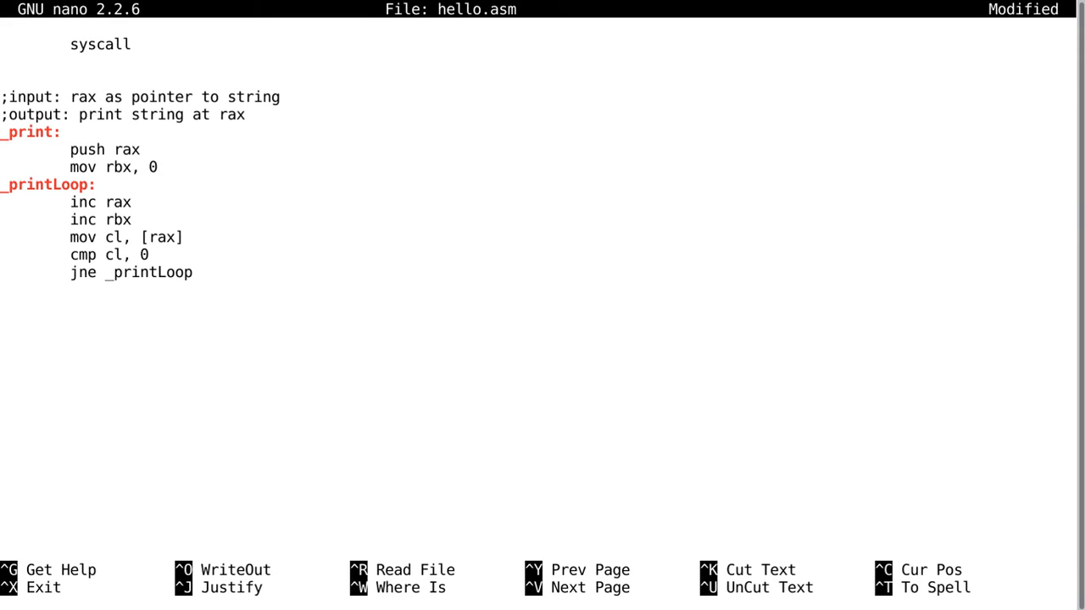
type("mov rax, 1")
type("mov rdi, 1")
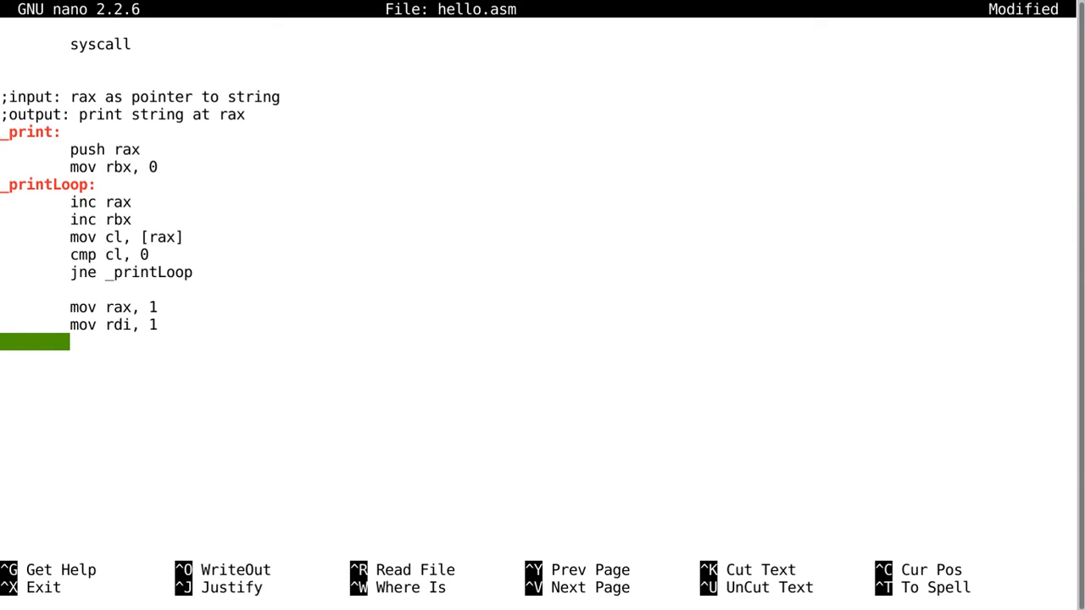
type("p")
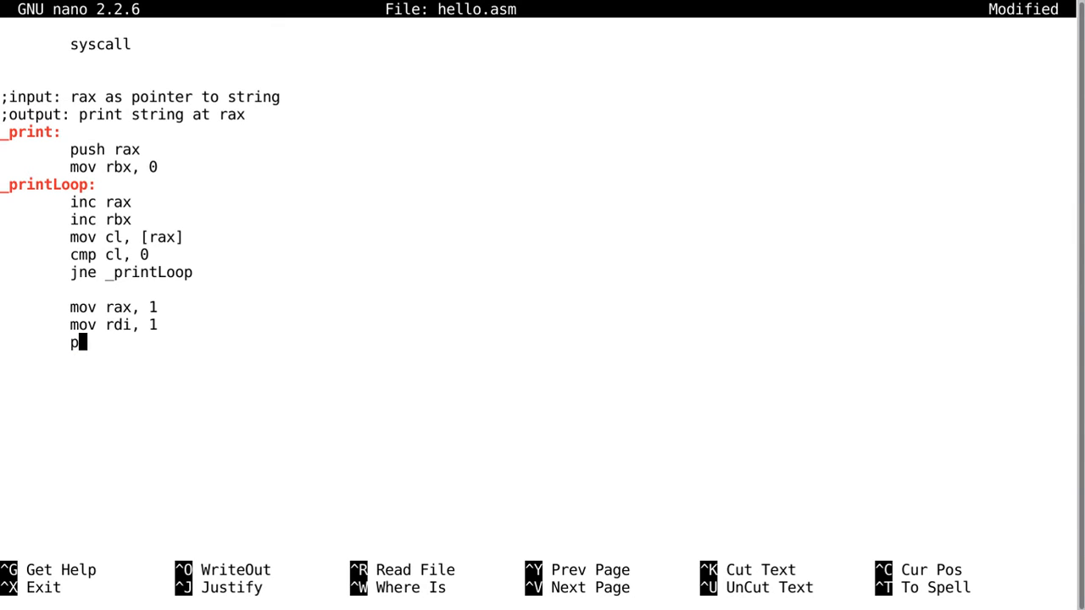
type("op r")
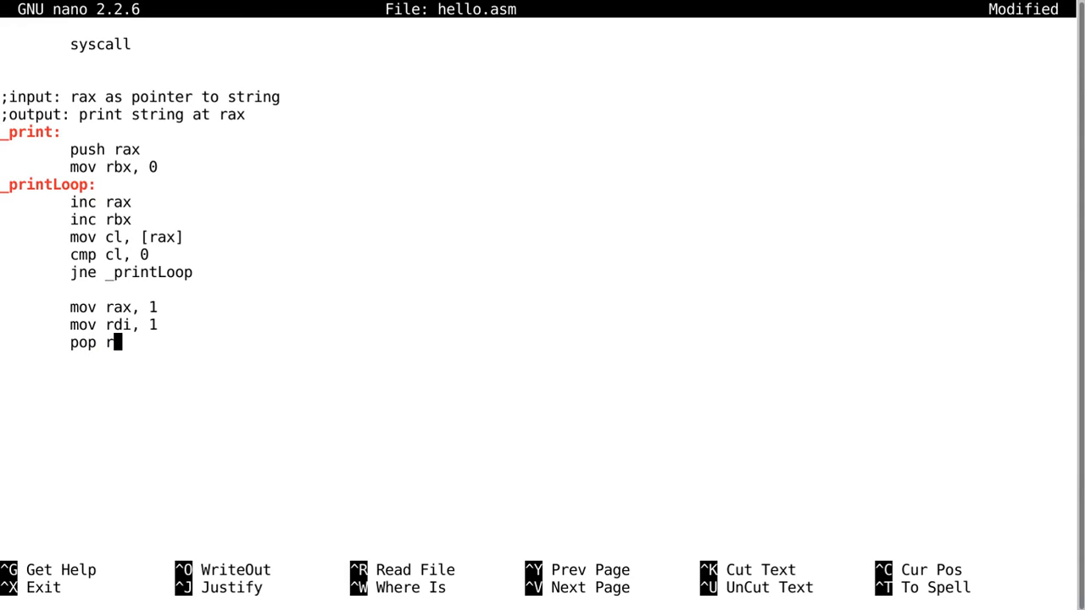
type("si")
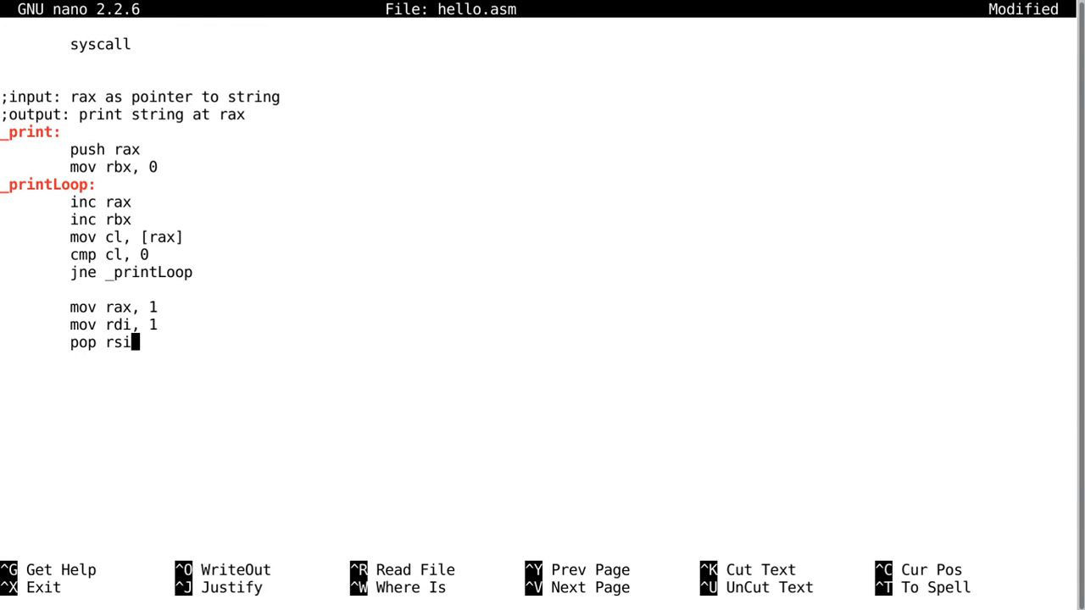
key("Enter")
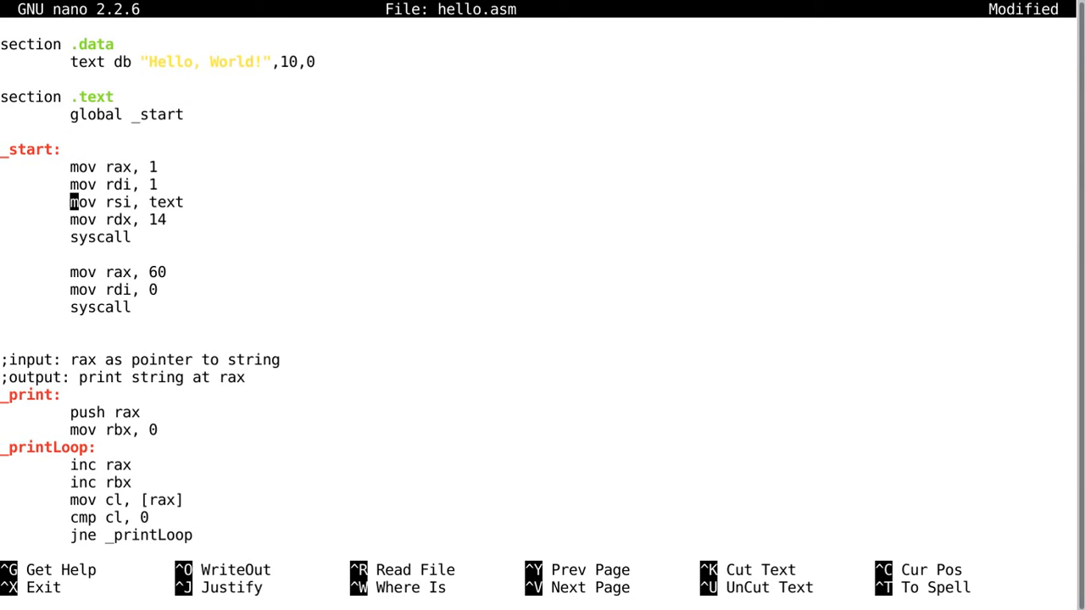
- Finish _print with 'mov rdx, rbx' and 'syscall' to write the counted string
key("Down")
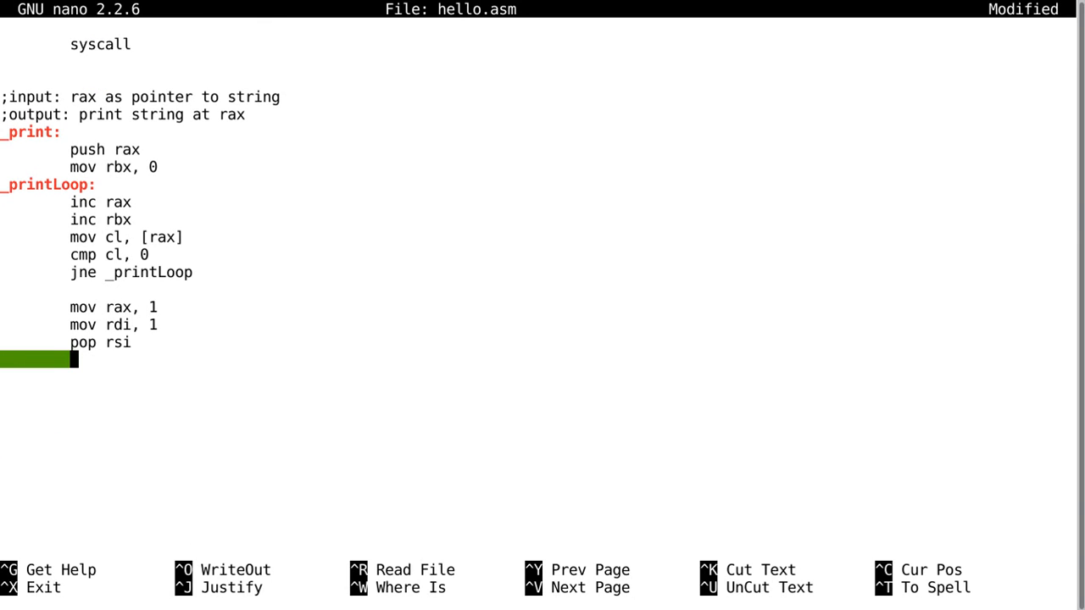
type("mov")
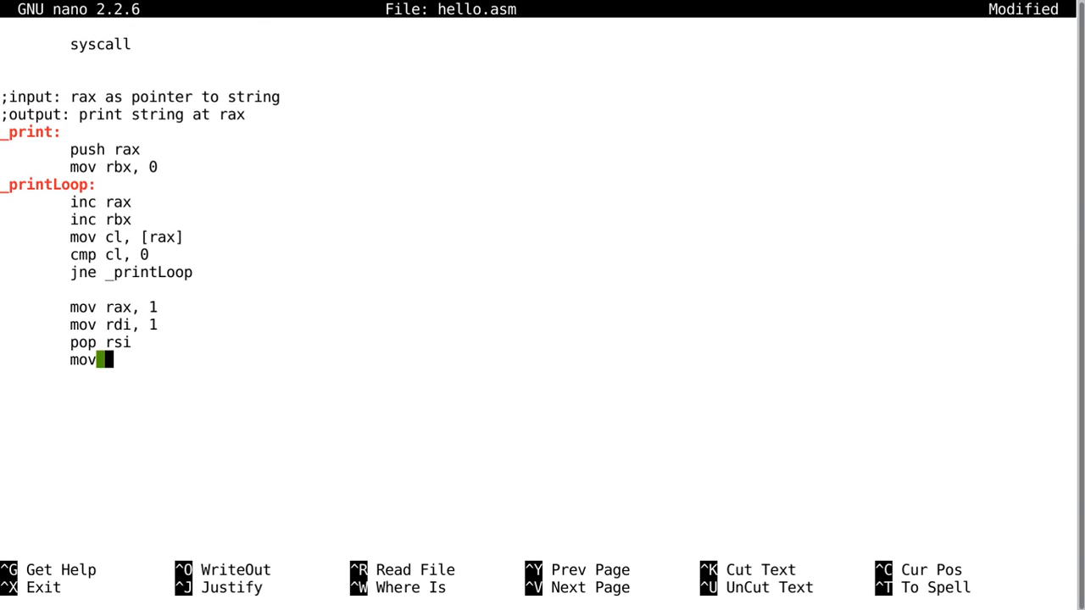
type("rdx, r")
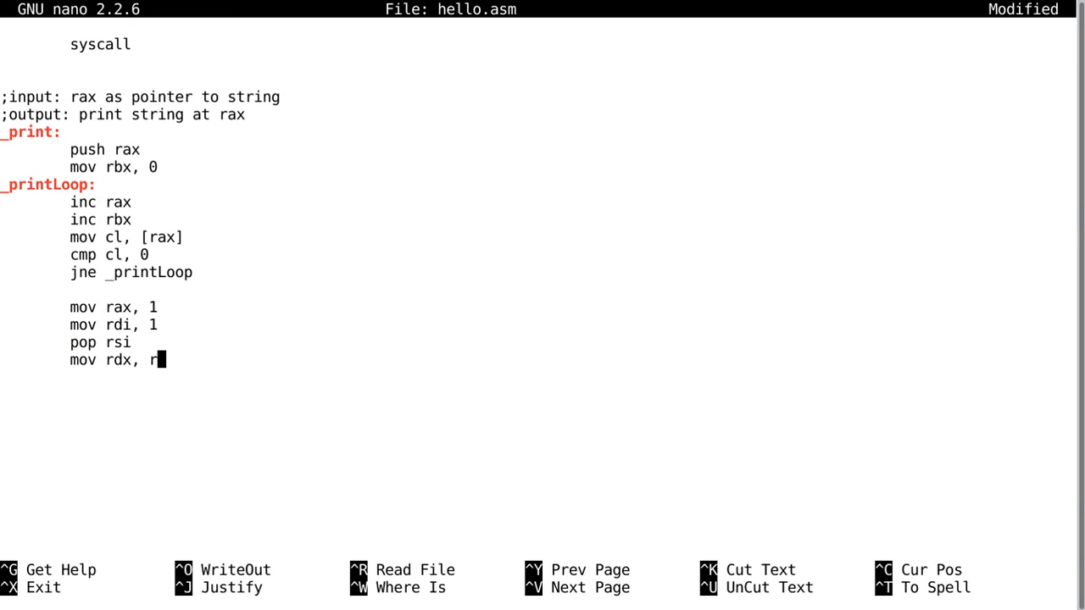
type("bx")
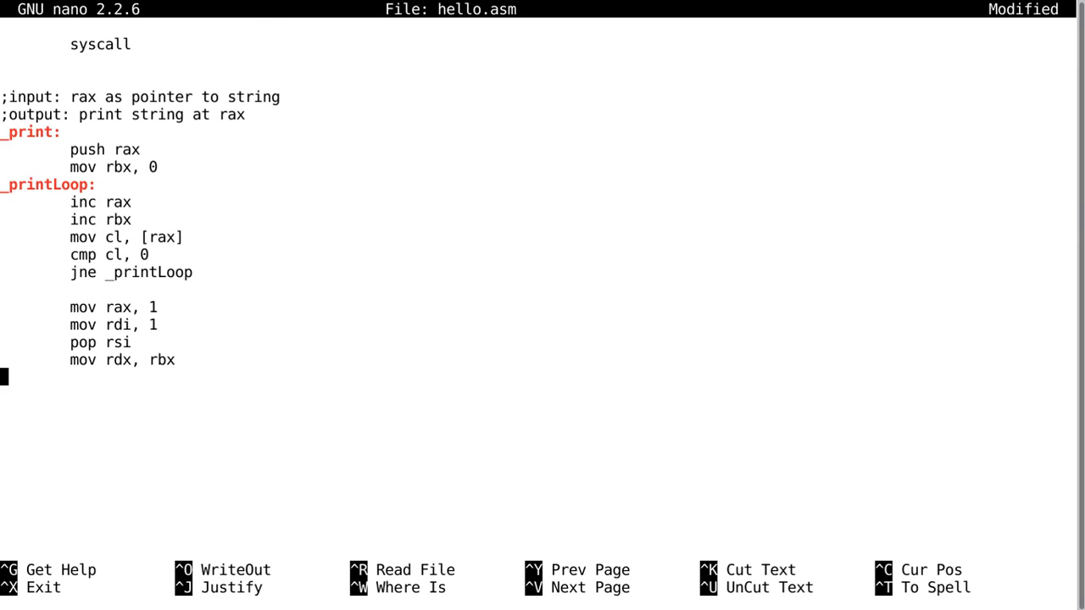
type("syscall")
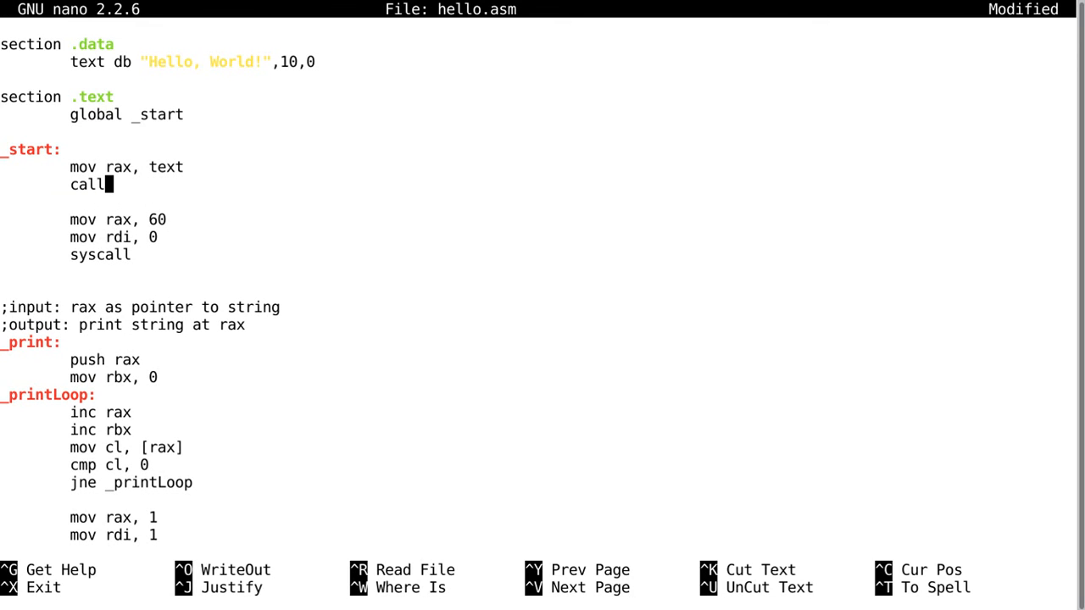
- In _start, load text into rax and 'call _print' instead of writing directly
type("_P")
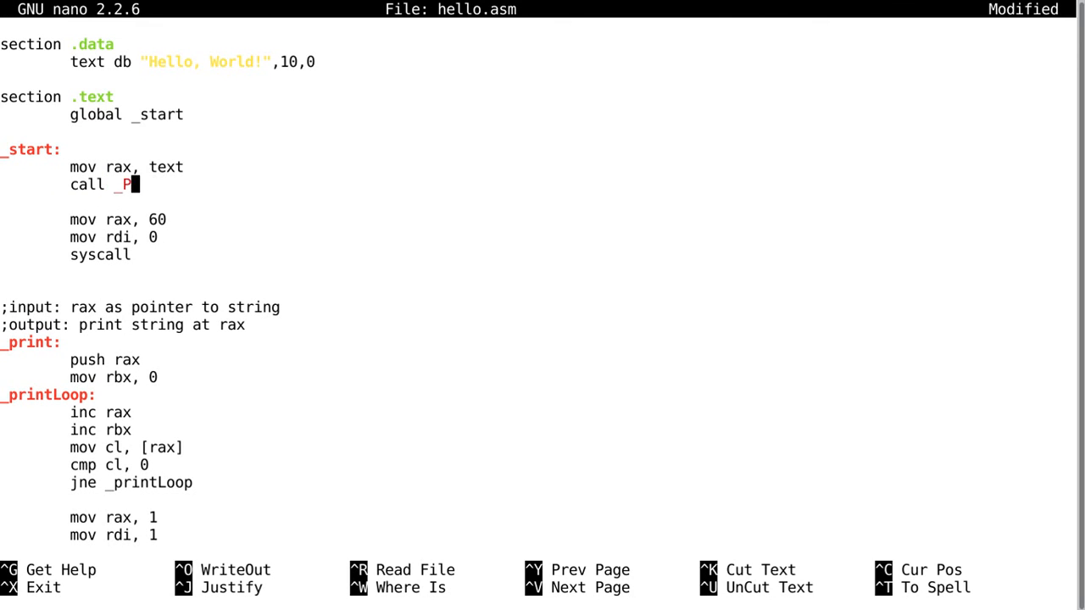
type("rint")
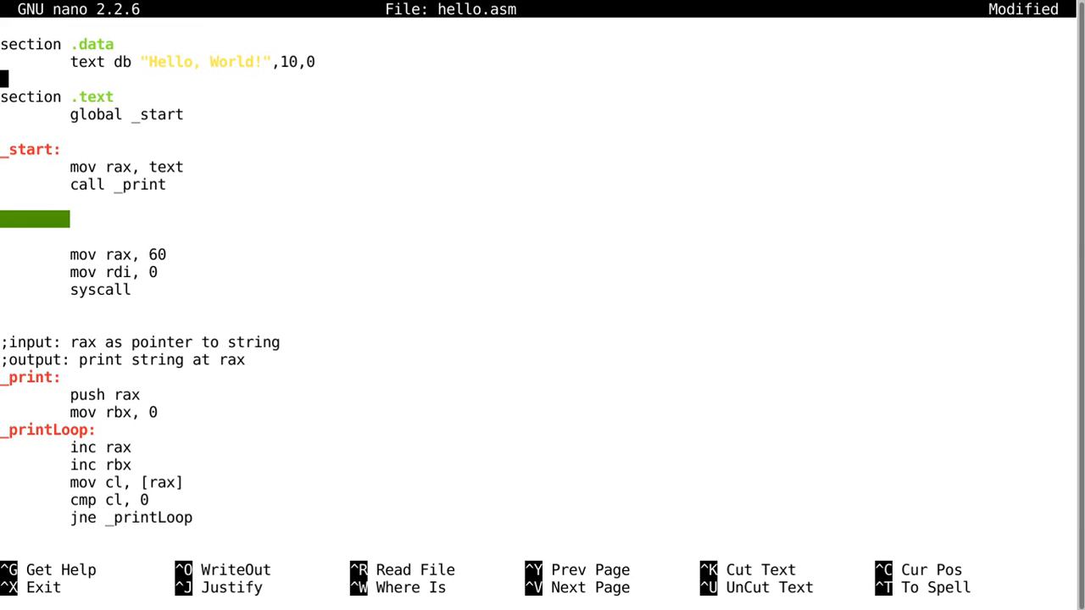
- Define a second string 'text2 db "World?",10,0' in the .data section
type("text2 d")
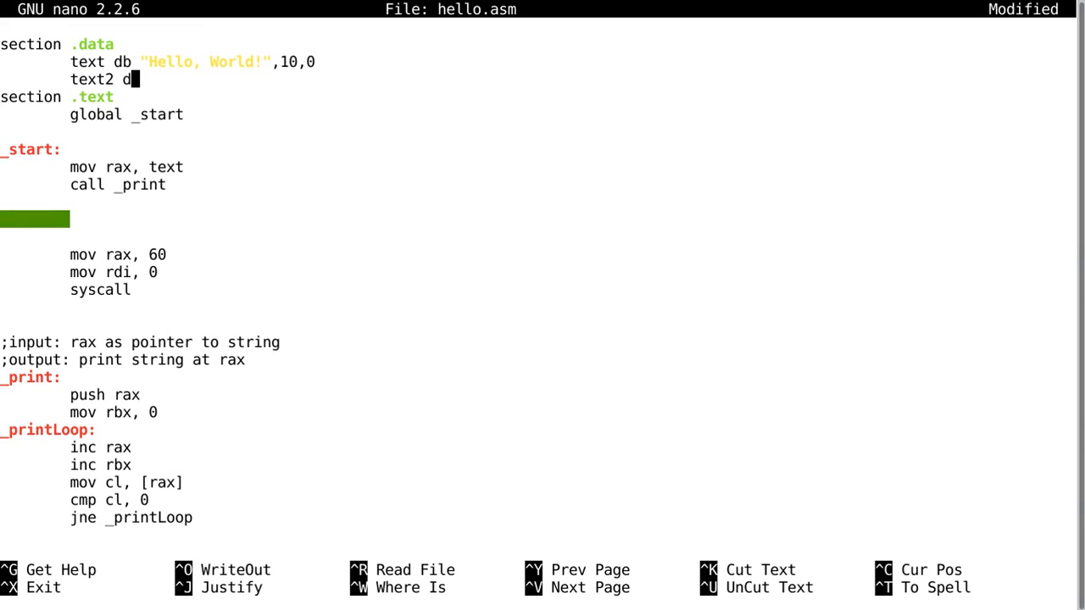
type("b \"")
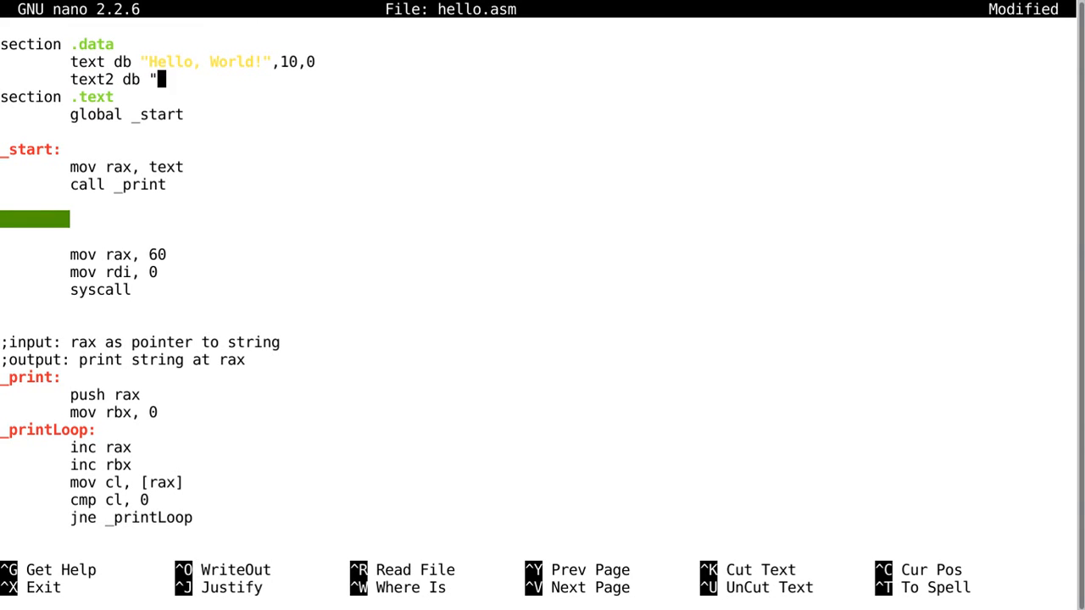
type("World!\"")
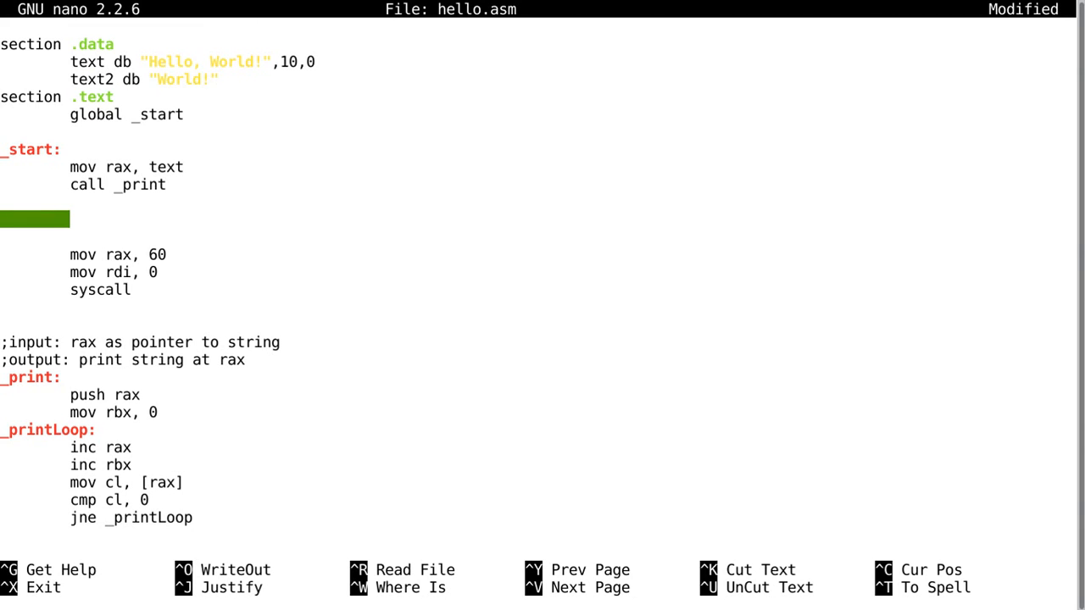
type("?")
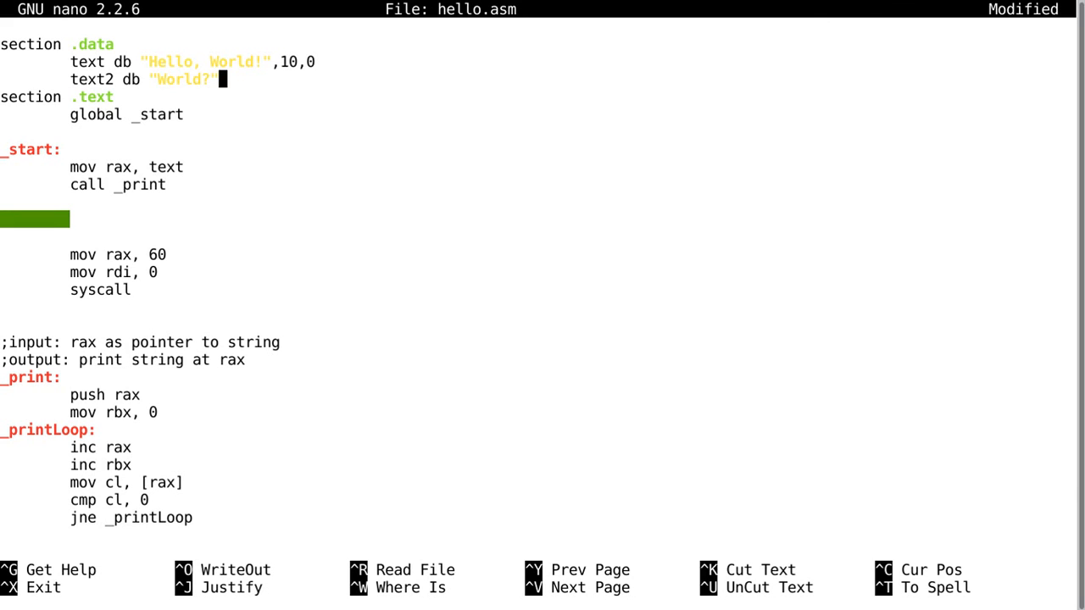
type(",10,0")
left_click(538, 219)
type("mov ra")
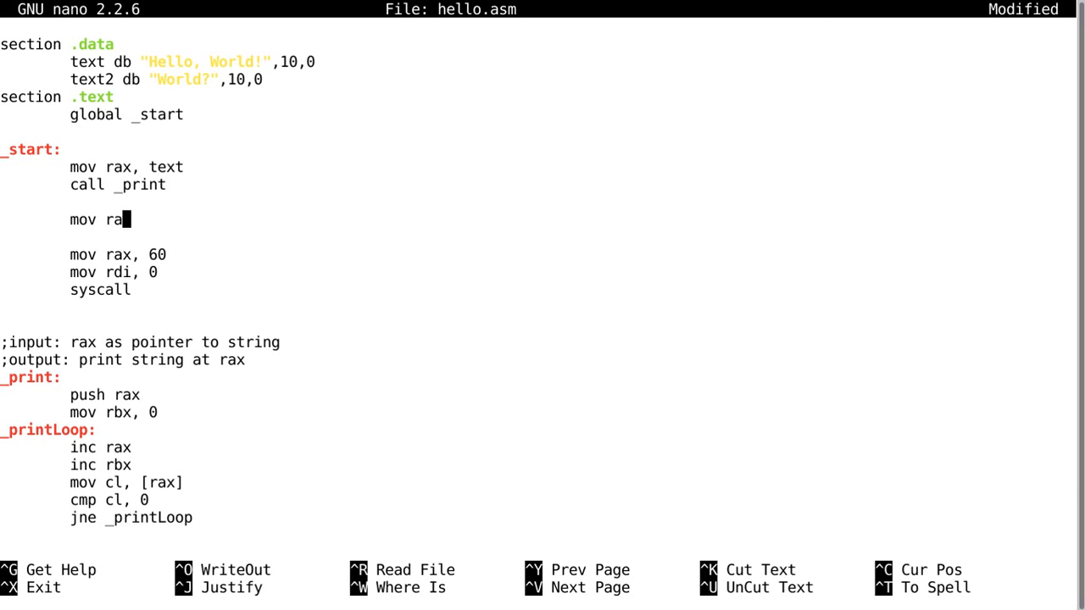
- Add 'mov rax, text2' and 'call _print' in _start, then save hello.asm and exit nano
type("x, text2")
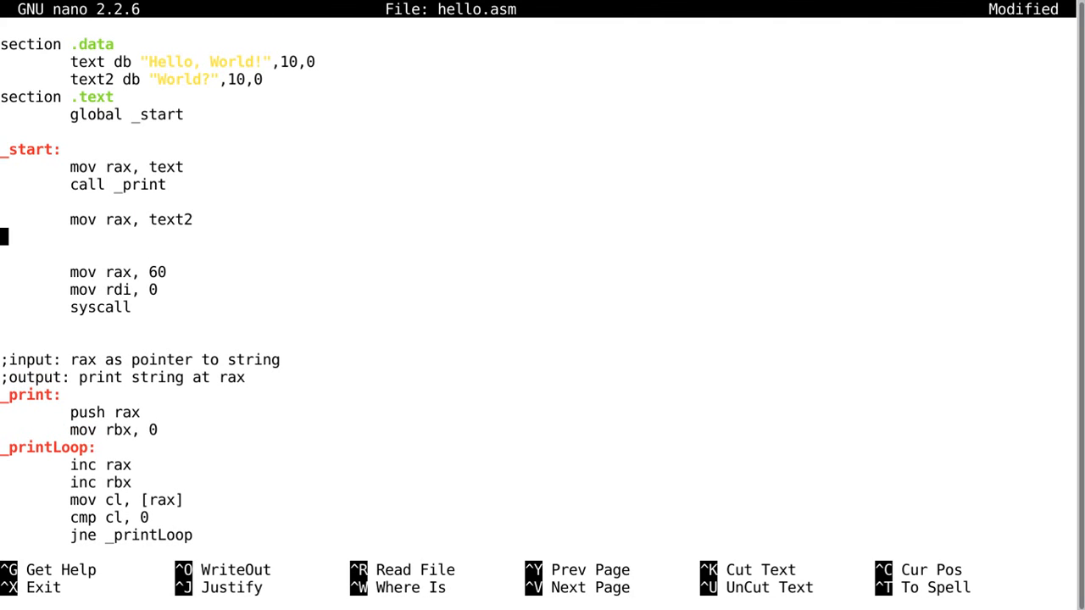
type("call _print")
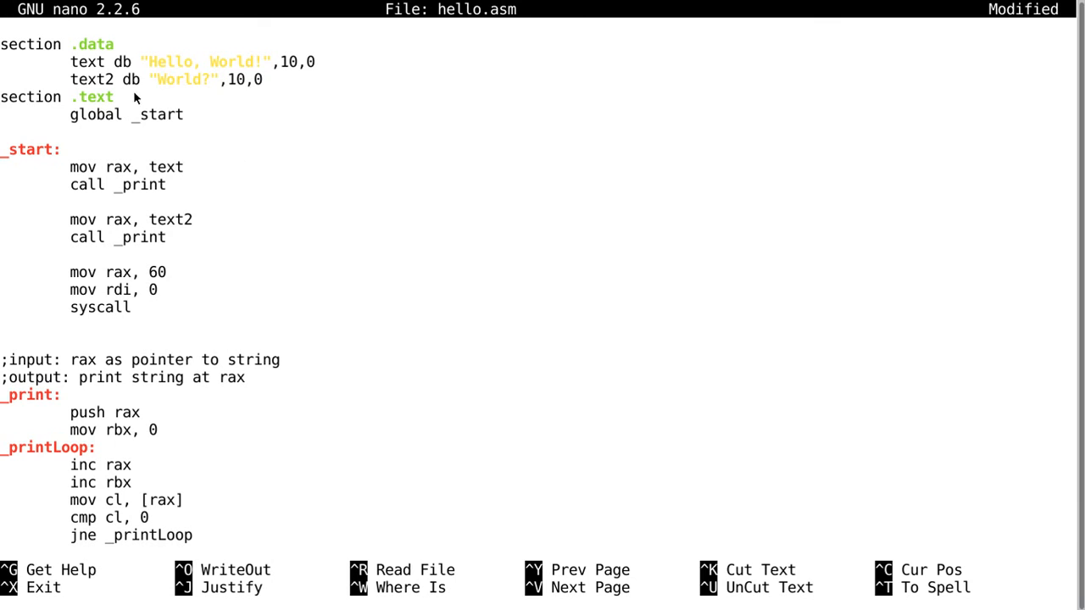
mouse_move(312, 151)
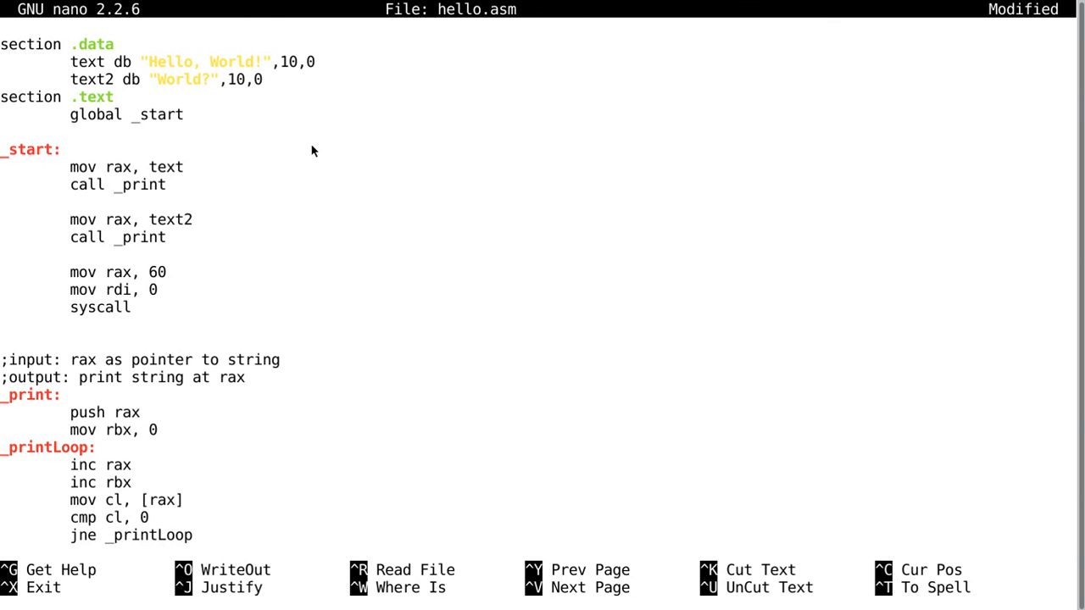
key("ctrl+x")
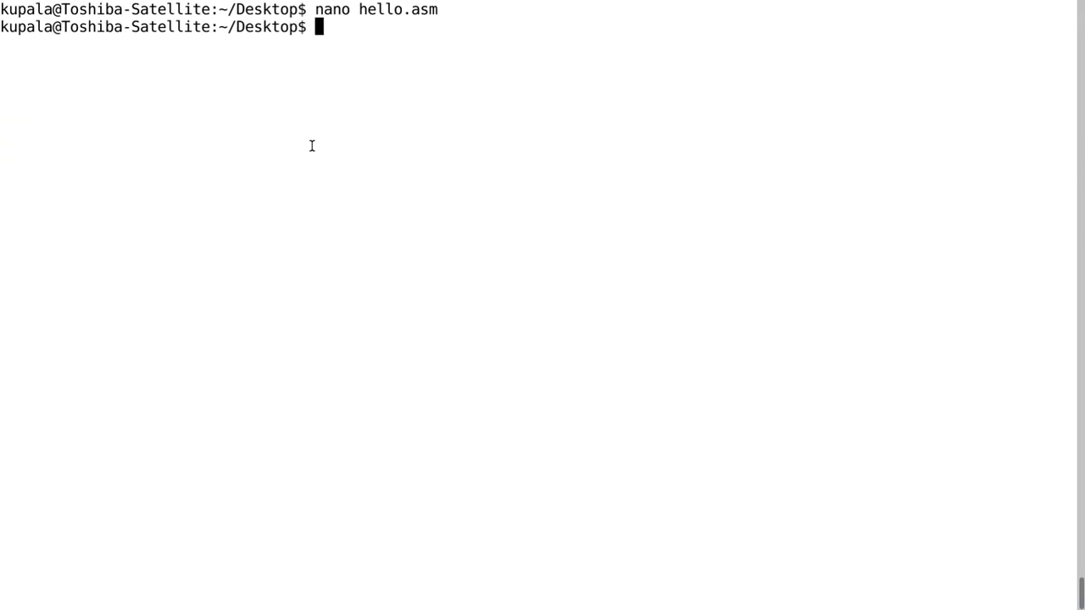
- Assemble with 'nasm -f elf64 hello.asm -o hello.o' and link with 'ld hello.o -o hello'
type("nasm -f el")
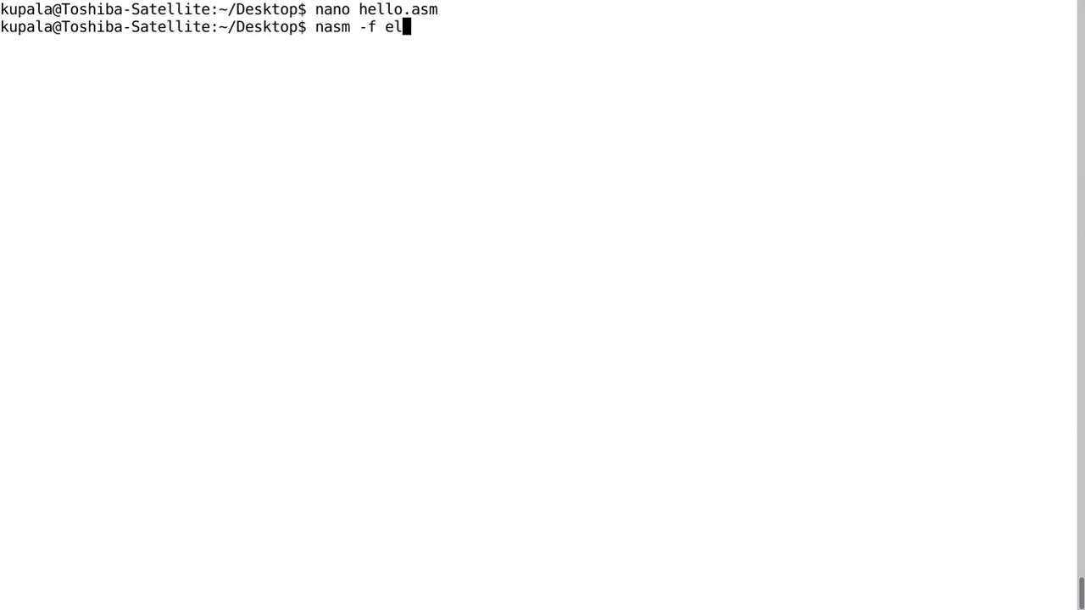
type("f64")
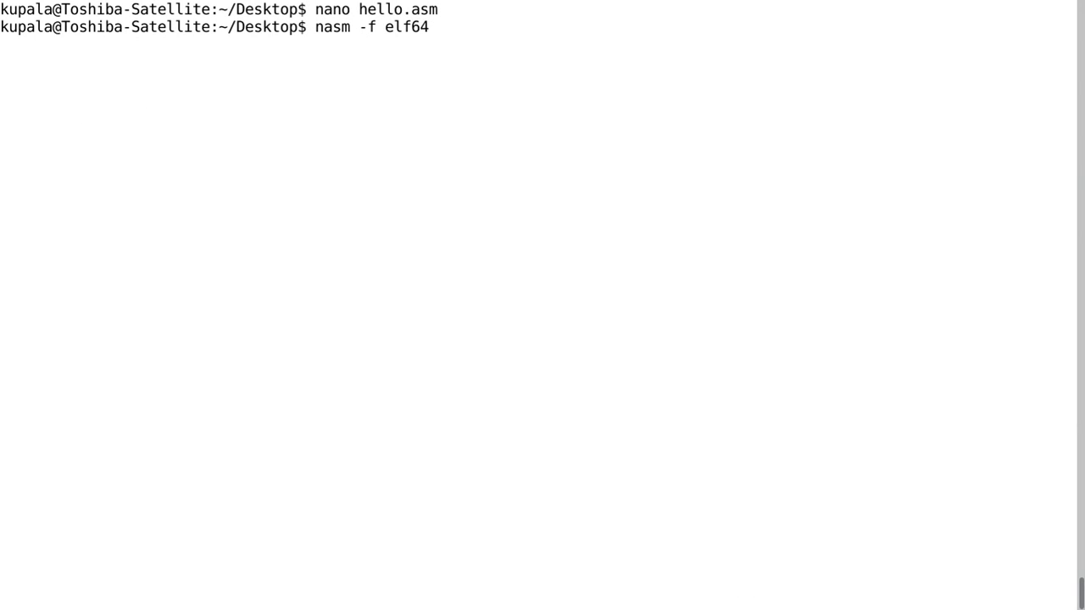
type("hello.")
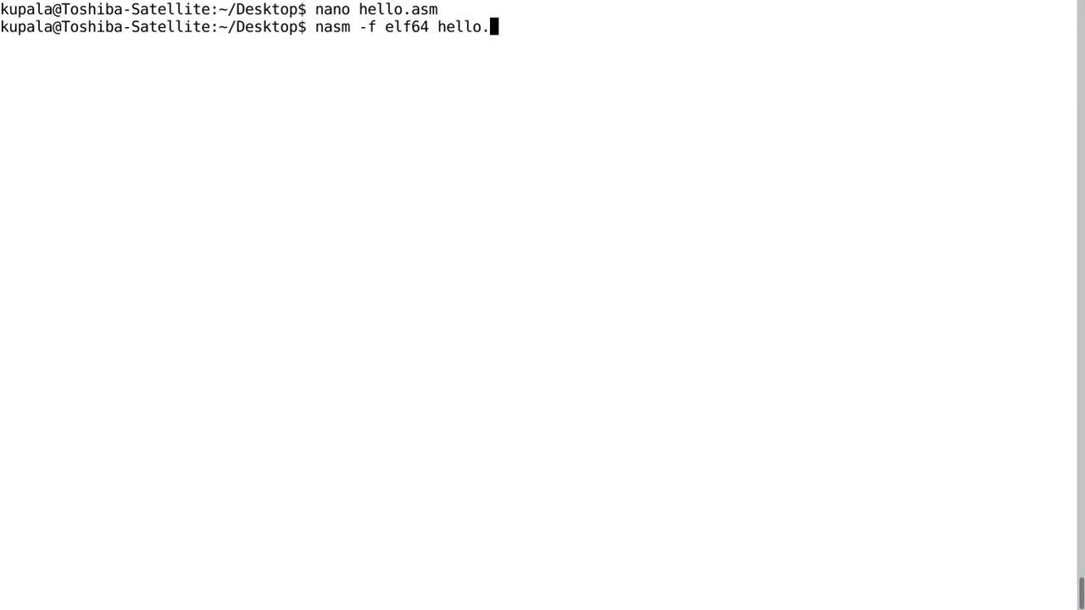
type("asm -o hello.o")
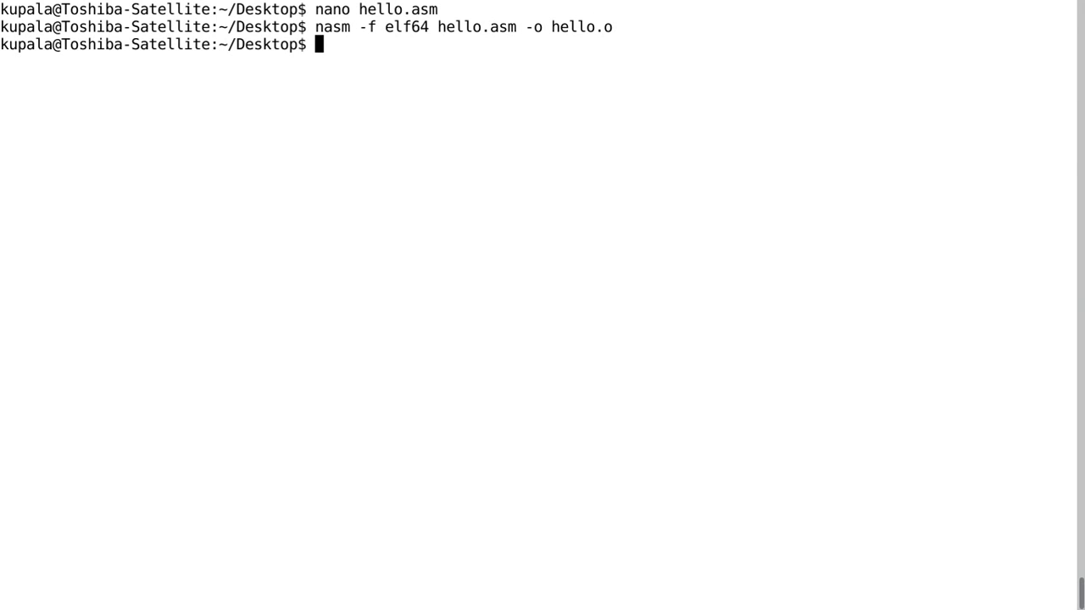
type("ld hello.o -o hello")
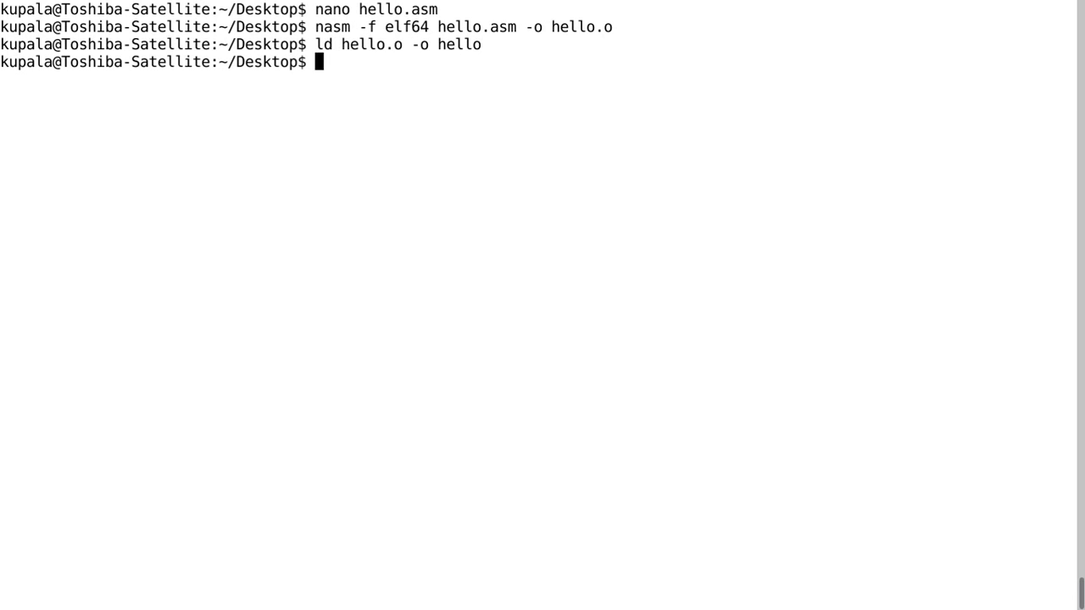
- Run ./hello, printing 'Hello, World!' and 'World?', then start reopening nano
type("./hello")
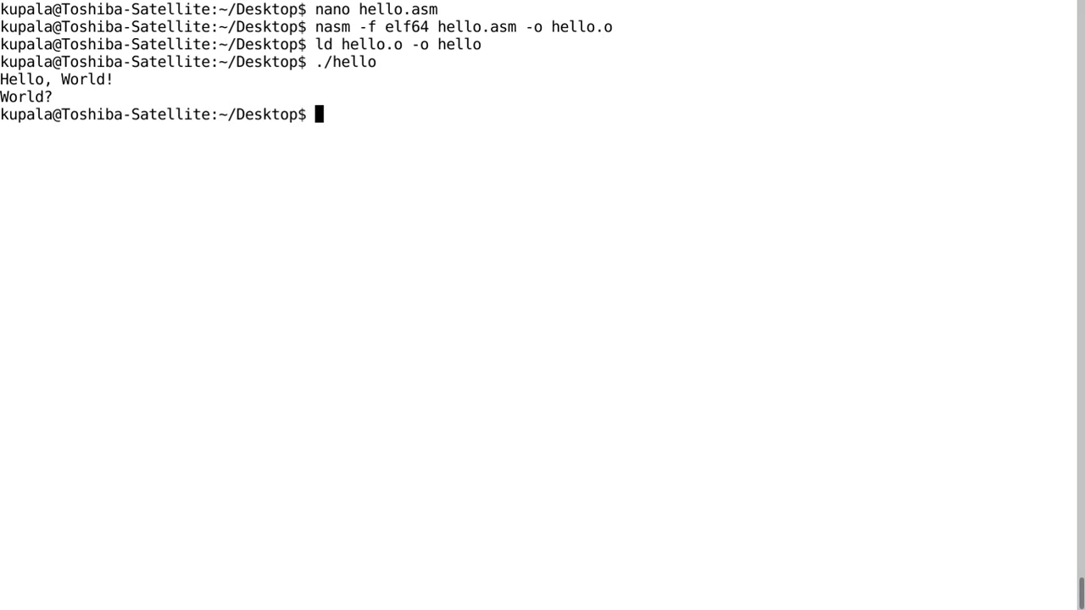
type("nano")
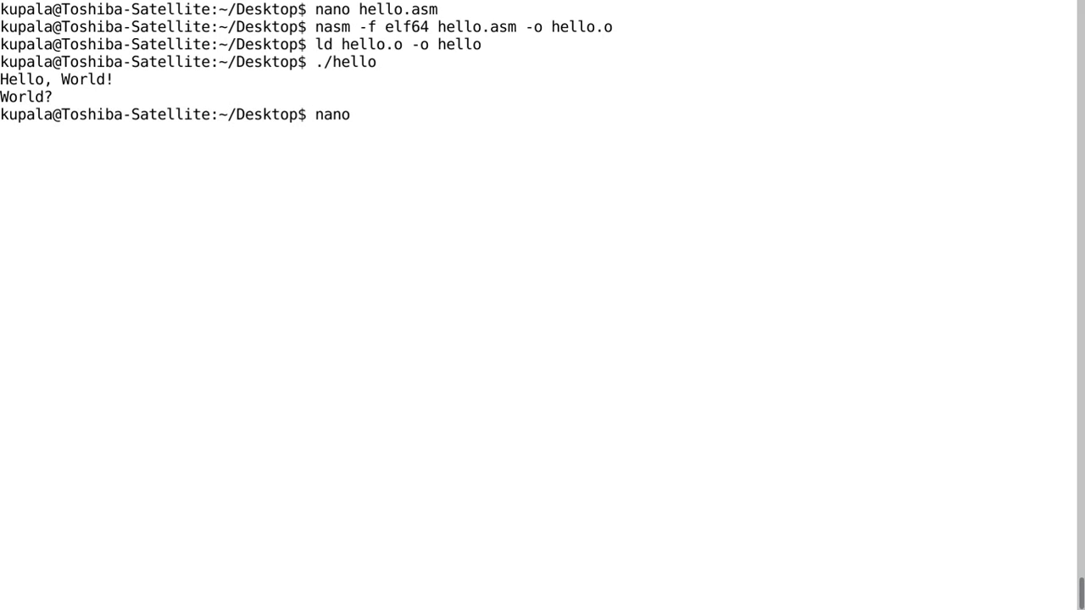